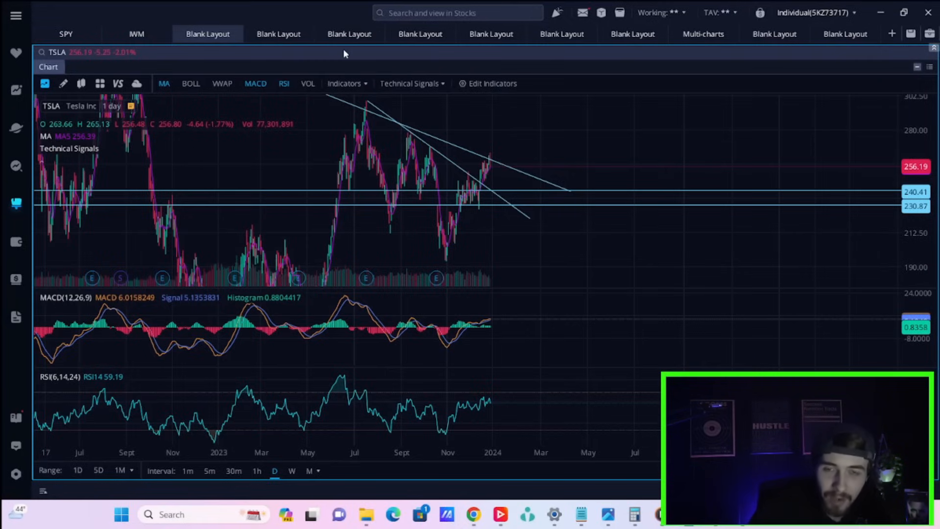
mouse_move(650, 325)
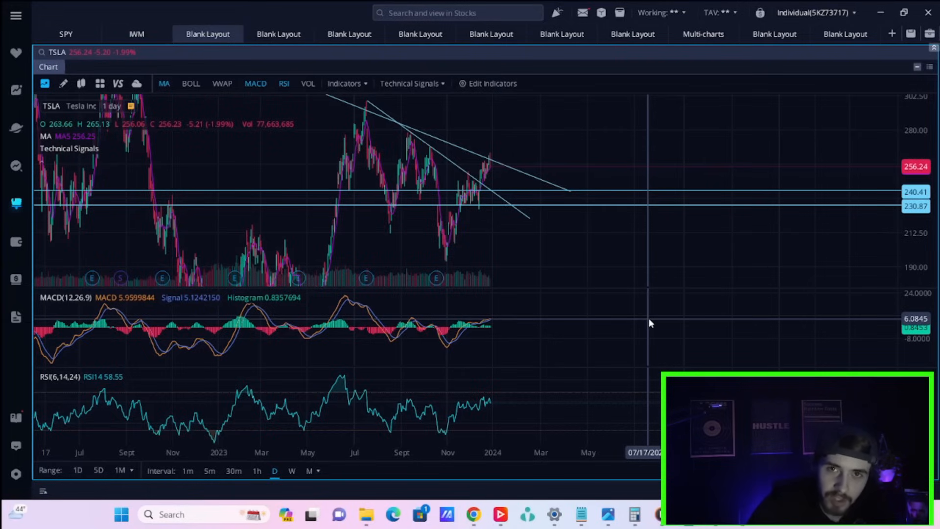
mouse_move(646, 248)
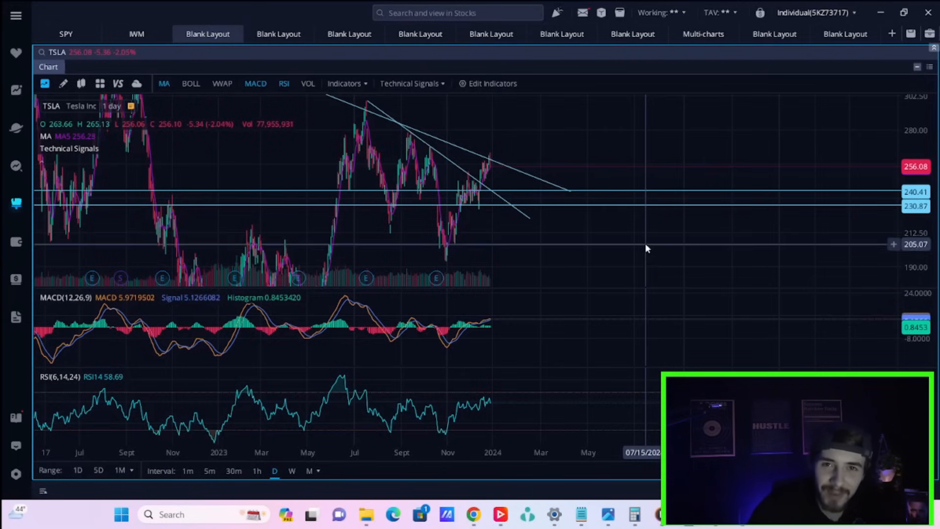
mouse_move(642, 245)
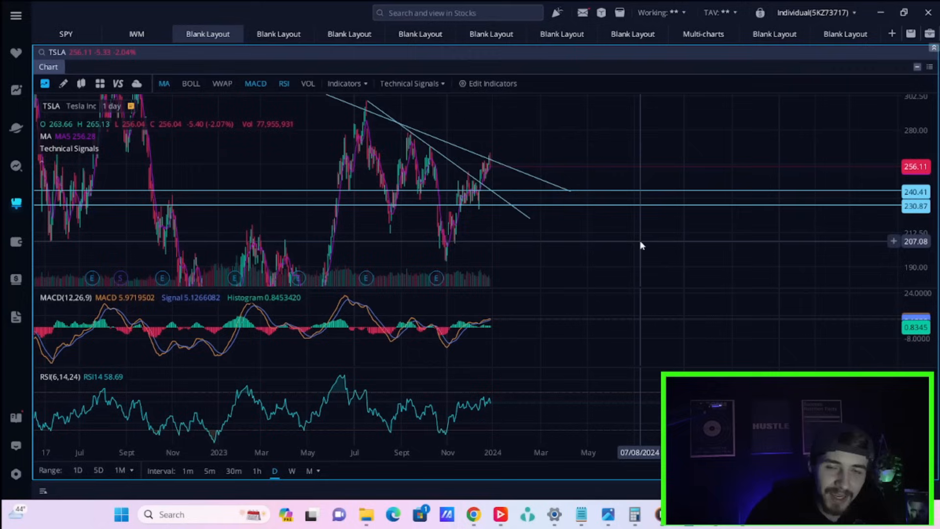
mouse_move(641, 247)
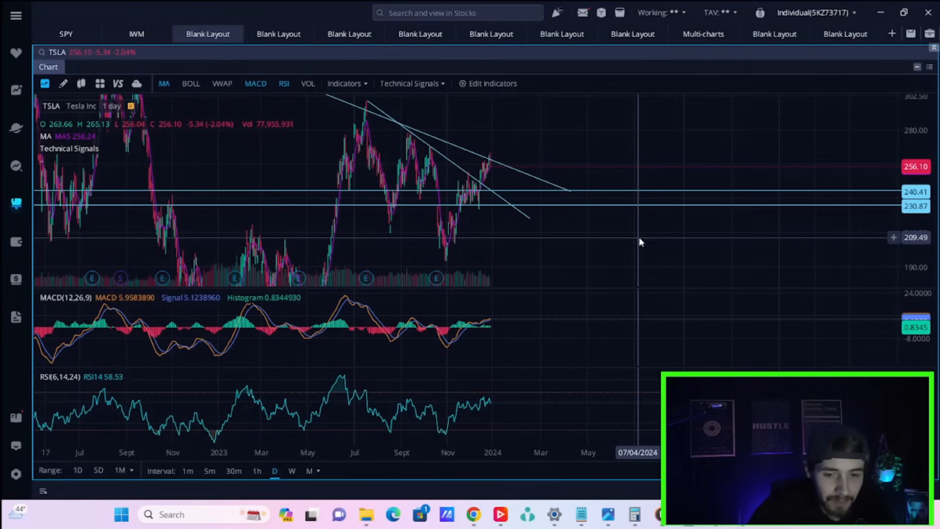
mouse_move(735, 145)
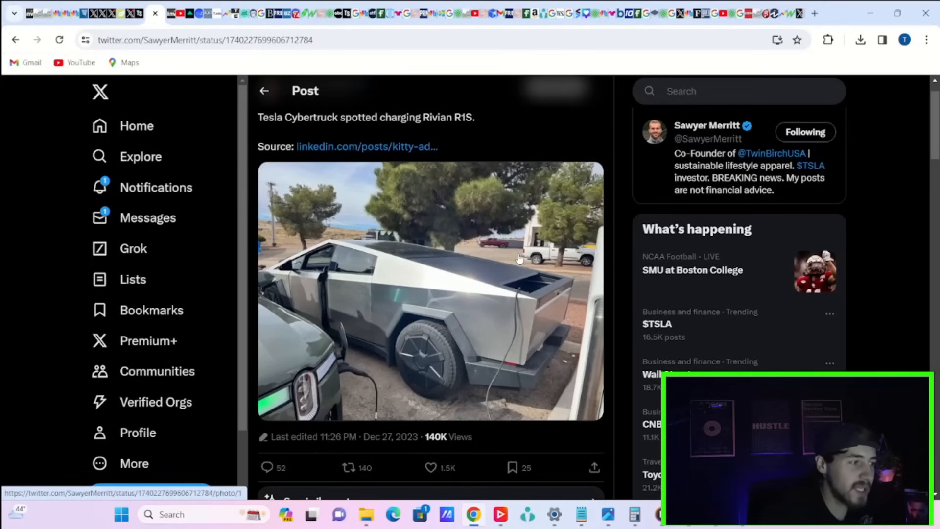
mouse_move(493, 269)
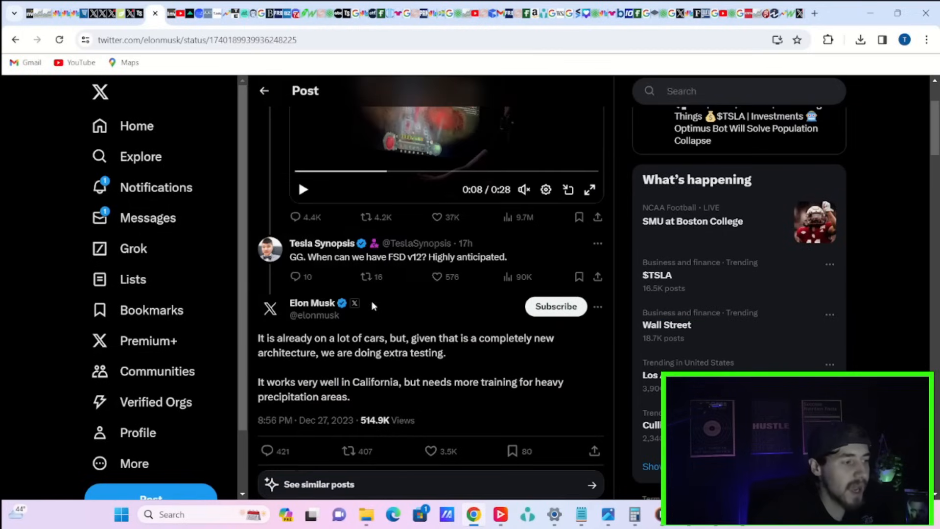
mouse_move(473, 316)
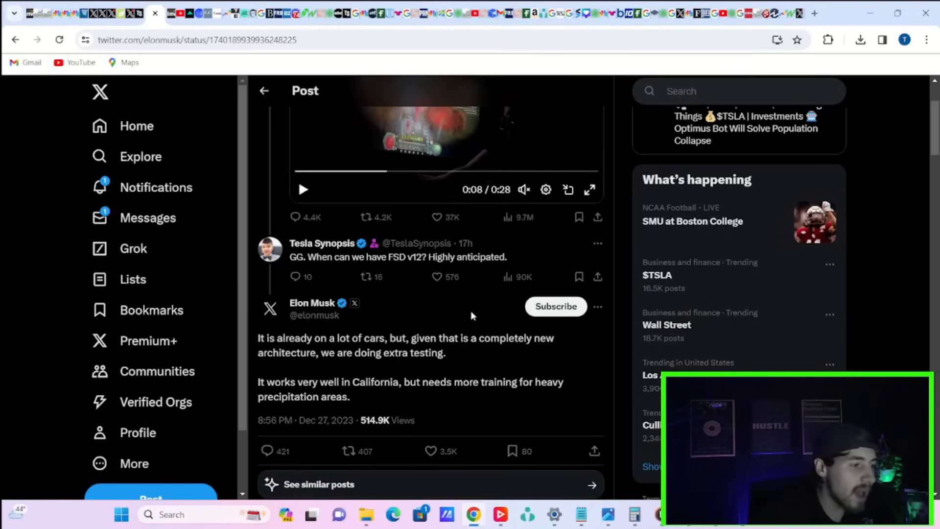
Step: Scroll through Elon Musk's FSD v12 post to the replies about heavy-precipitation testing
scroll("down", 3)
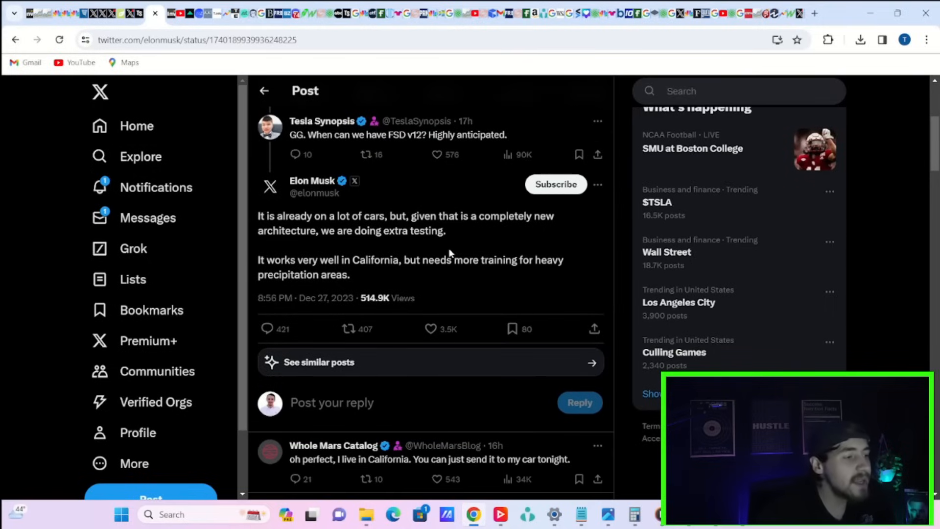
mouse_move(446, 248)
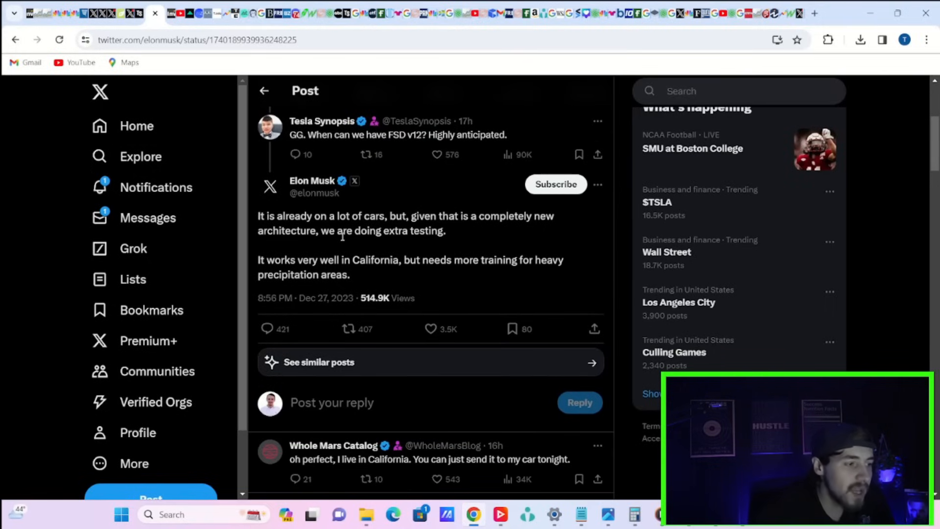
mouse_move(378, 245)
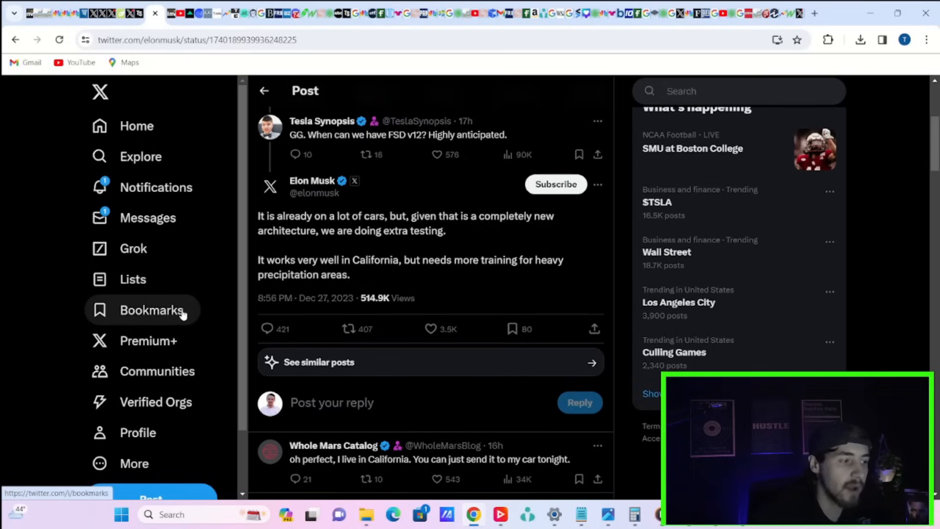
mouse_move(187, 300)
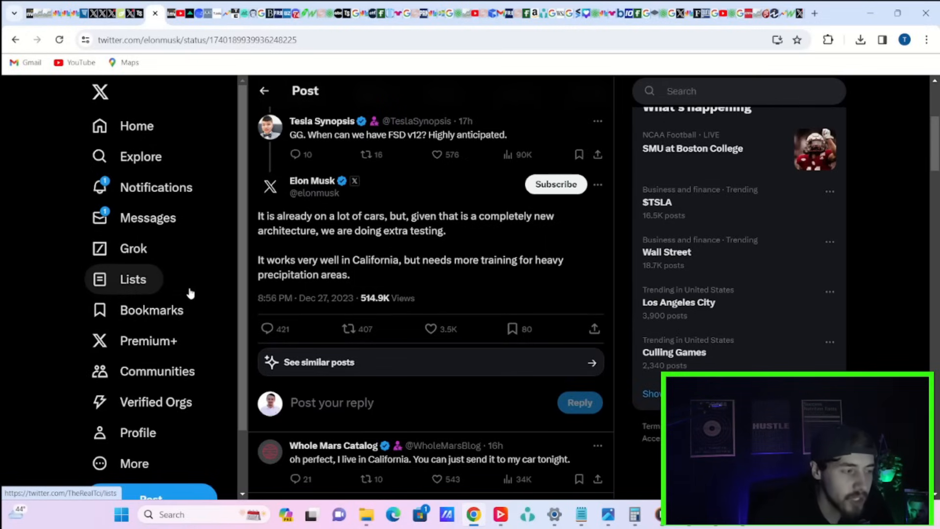
scroll("down", 3)
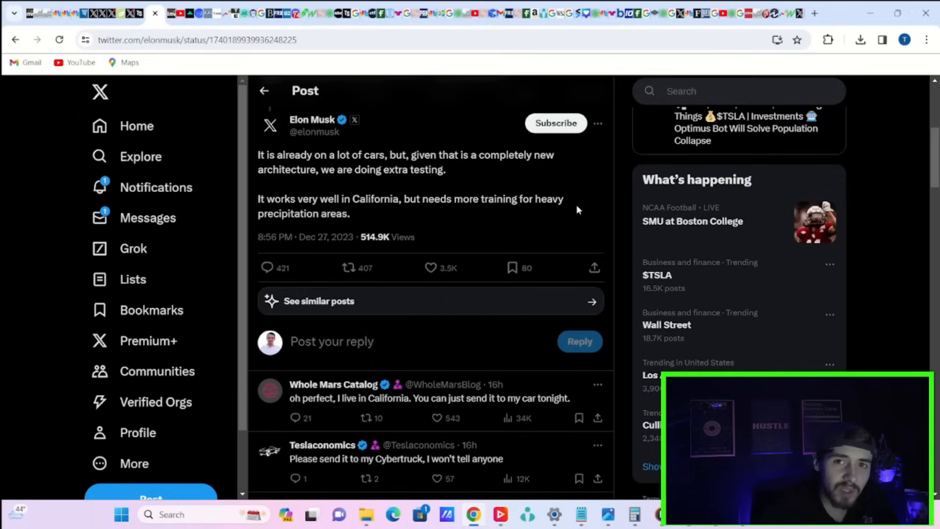
mouse_move(571, 208)
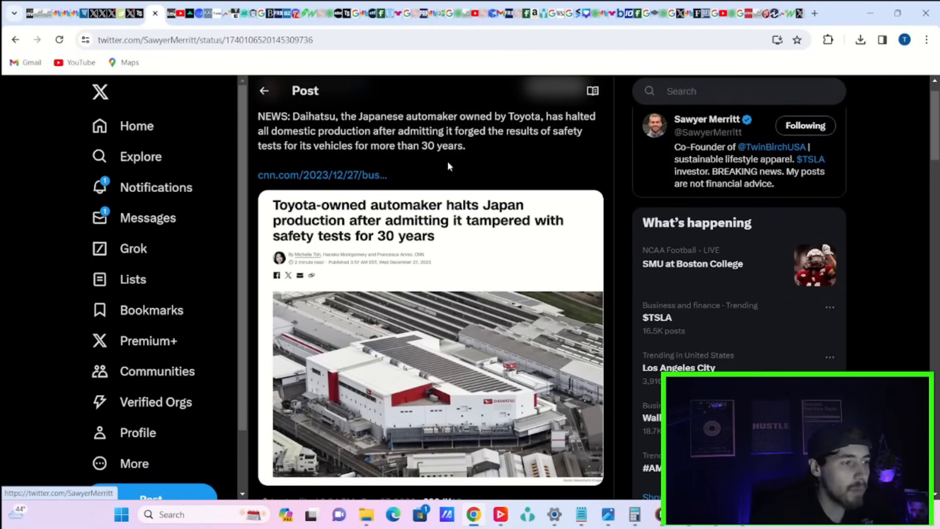
mouse_move(409, 176)
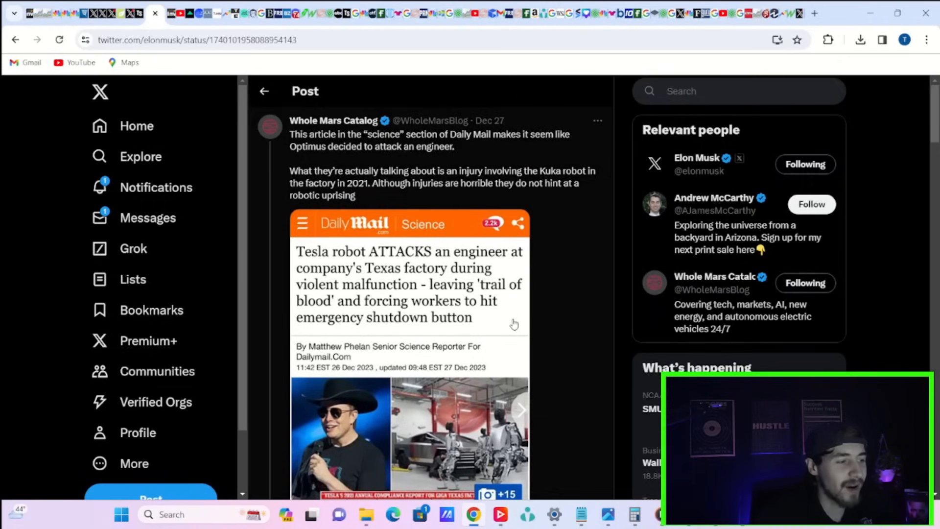
Step: Scroll the Whole Mars Catalog thread to Elon Musk's reply calling the Kuka robot coverage shameful
scroll("down", 3)
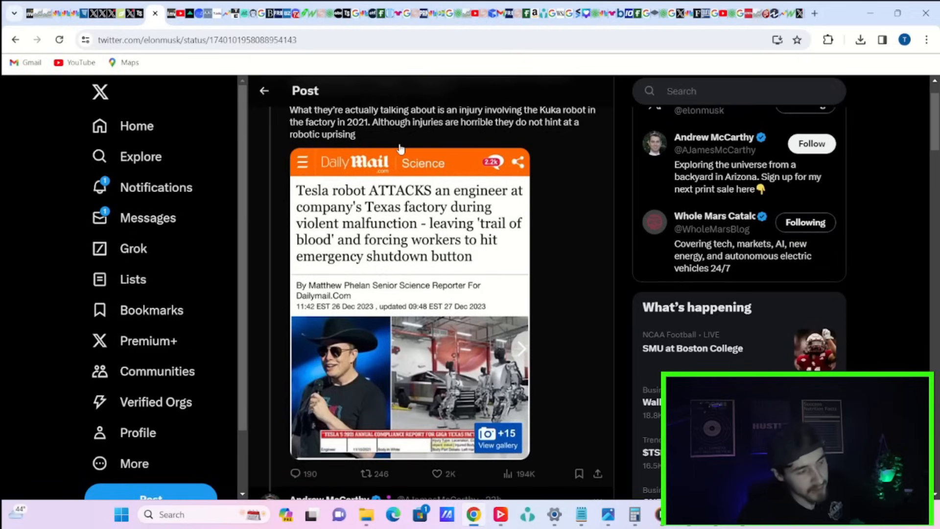
scroll("down", 3)
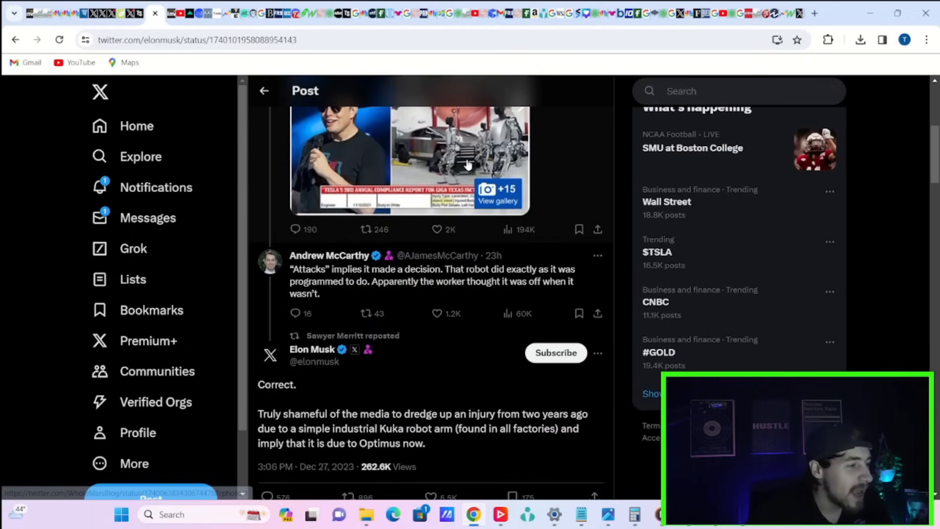
mouse_move(361, 262)
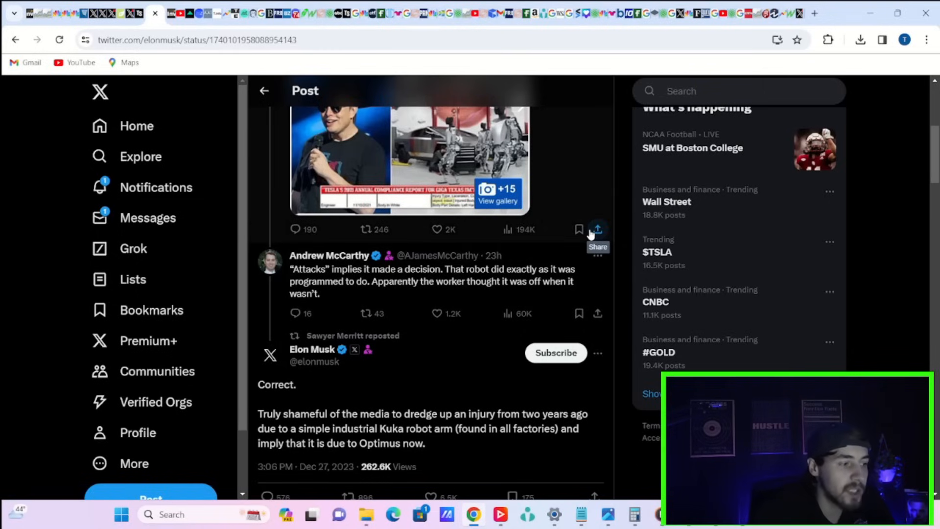
scroll("down", 3)
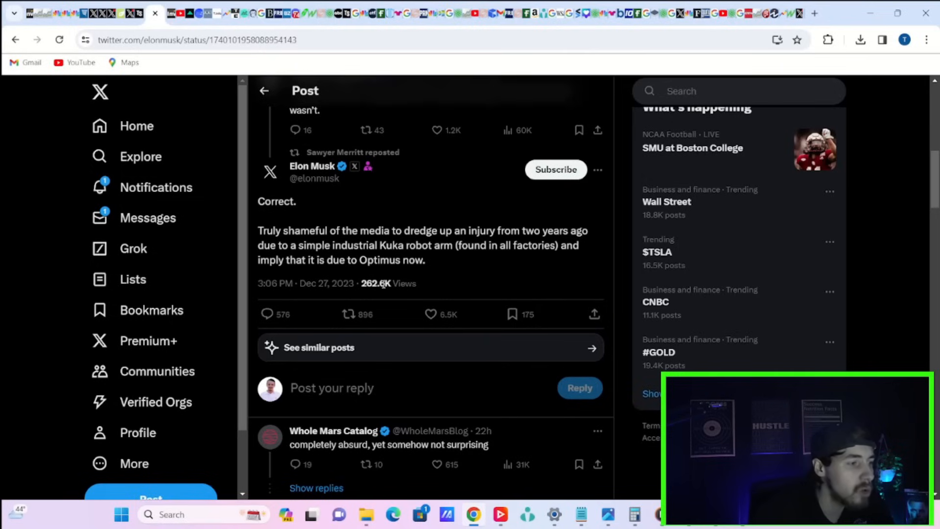
mouse_move(443, 245)
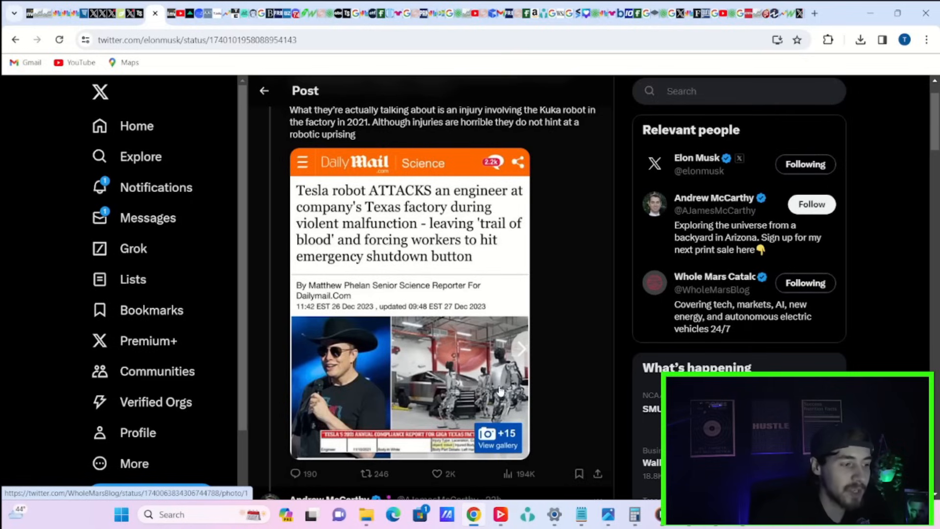
mouse_move(485, 301)
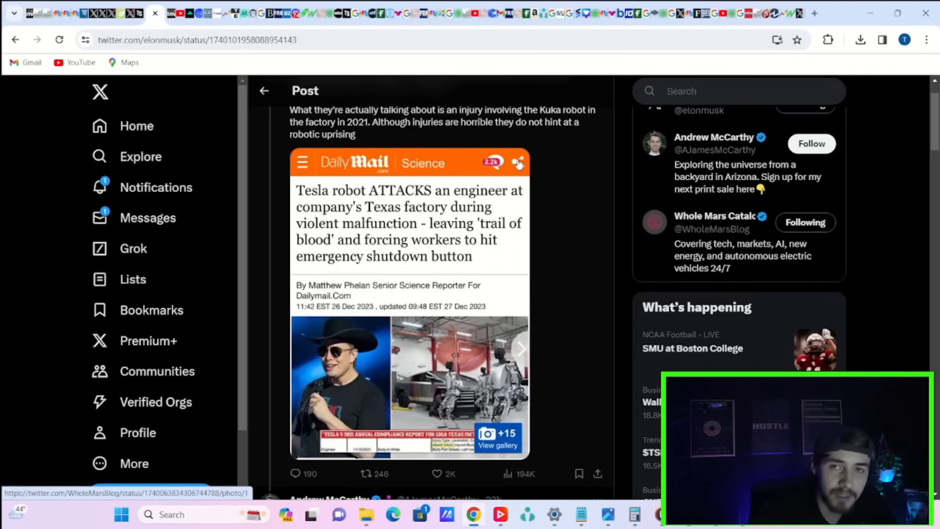
mouse_move(273, 92)
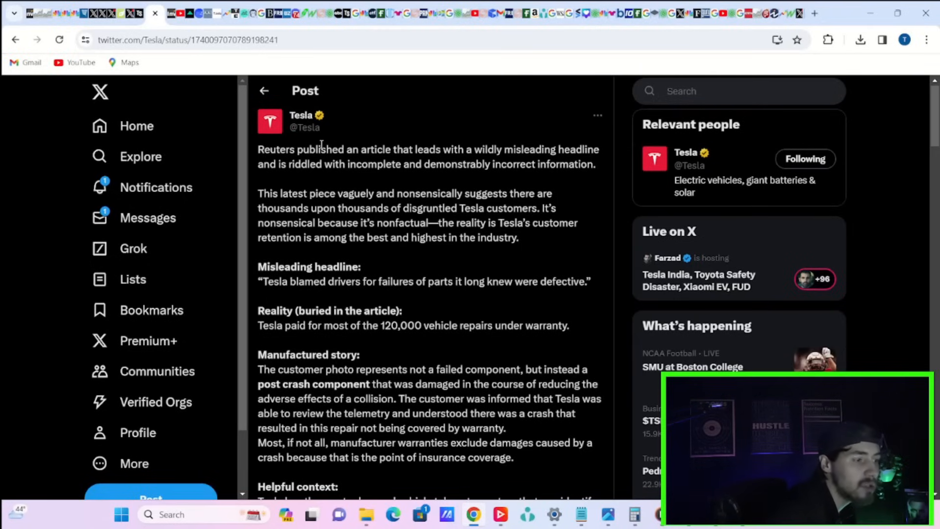
mouse_move(314, 139)
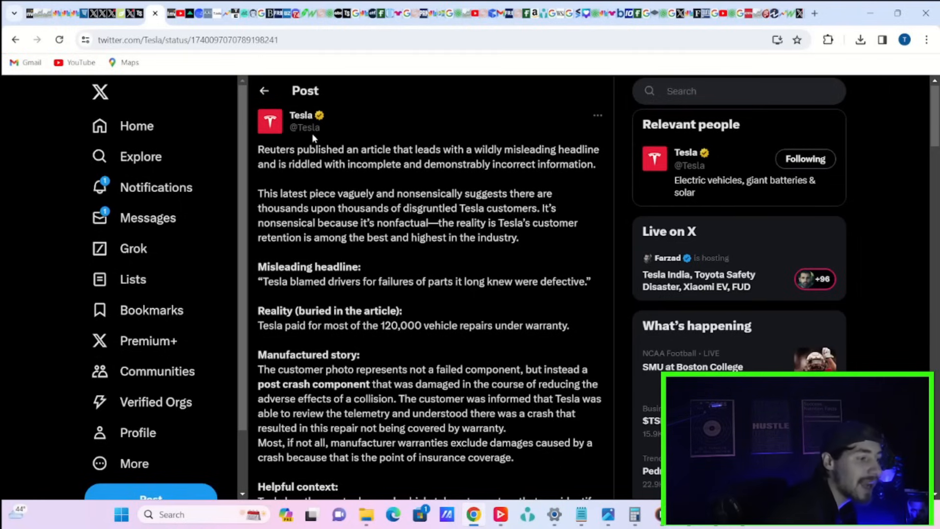
mouse_move(390, 362)
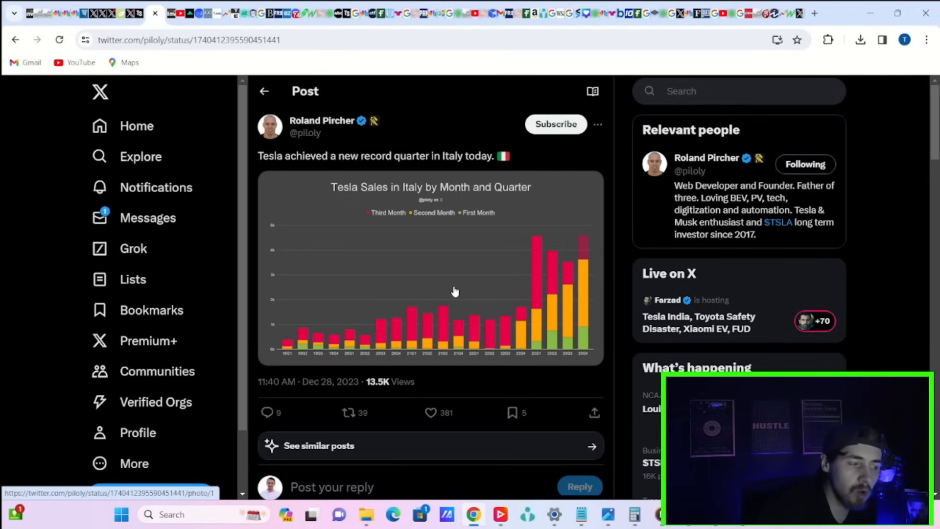
mouse_move(454, 254)
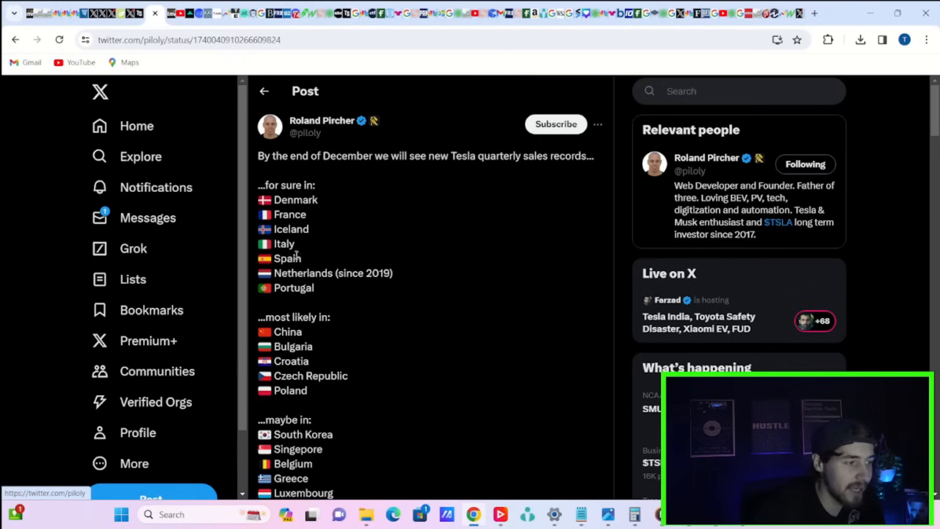
mouse_move(319, 299)
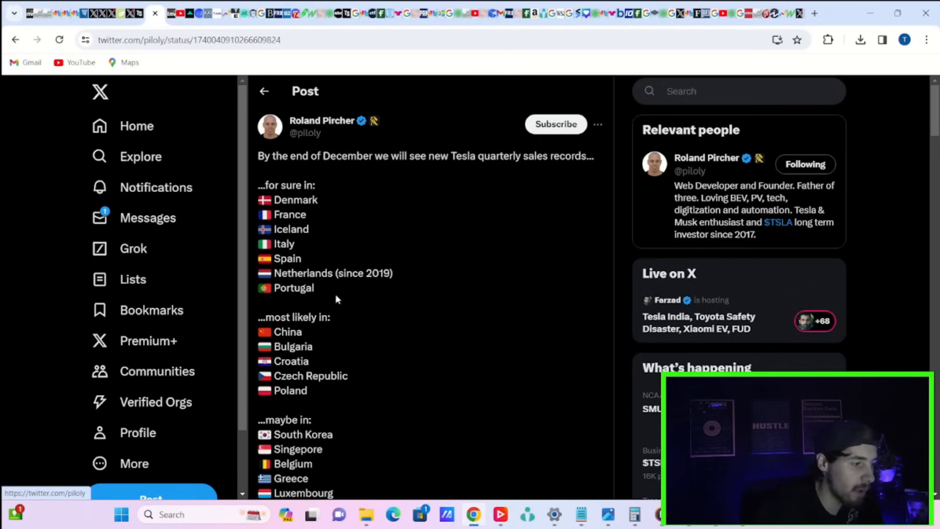
scroll("down", 3)
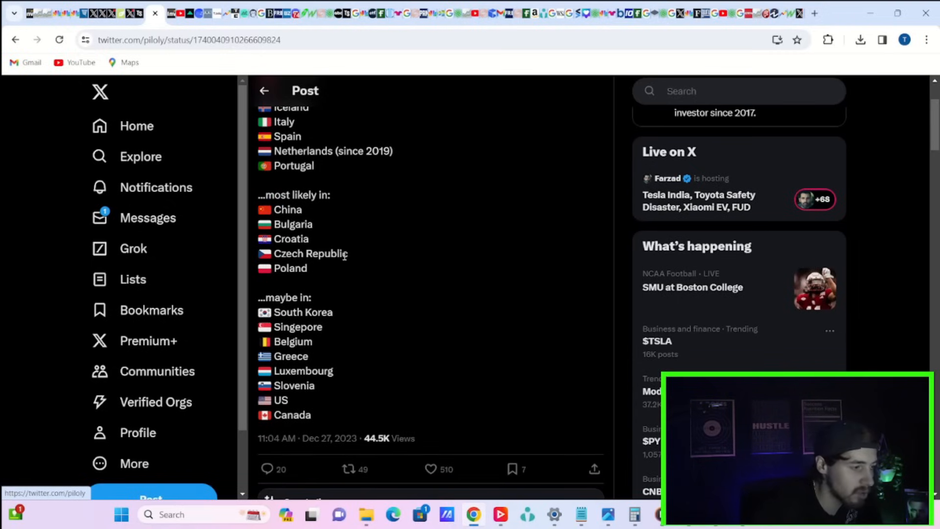
mouse_move(503, 236)
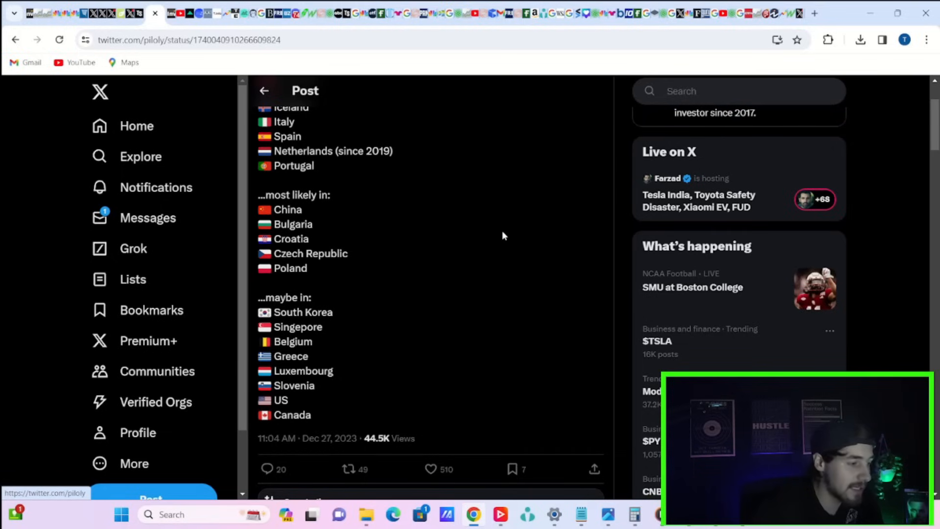
scroll("down", 3)
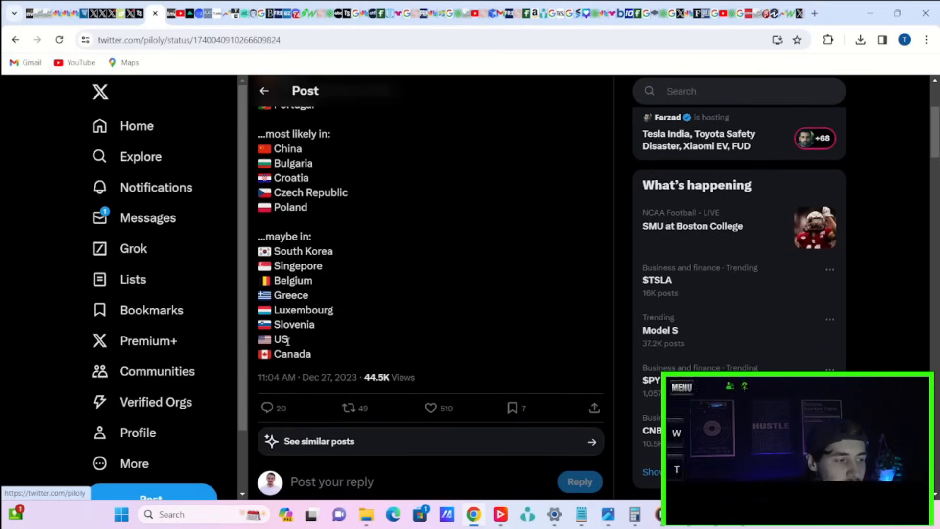
double_click(280, 339)
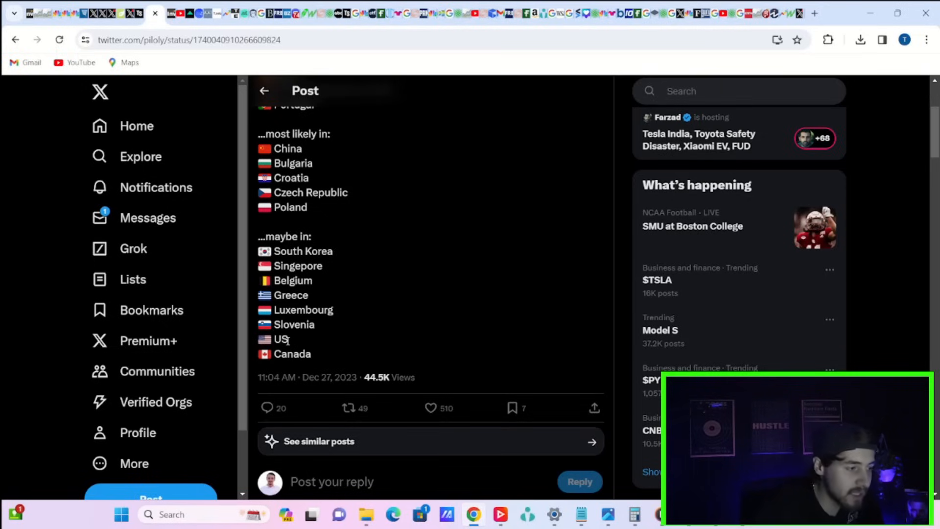
double_click(282, 340)
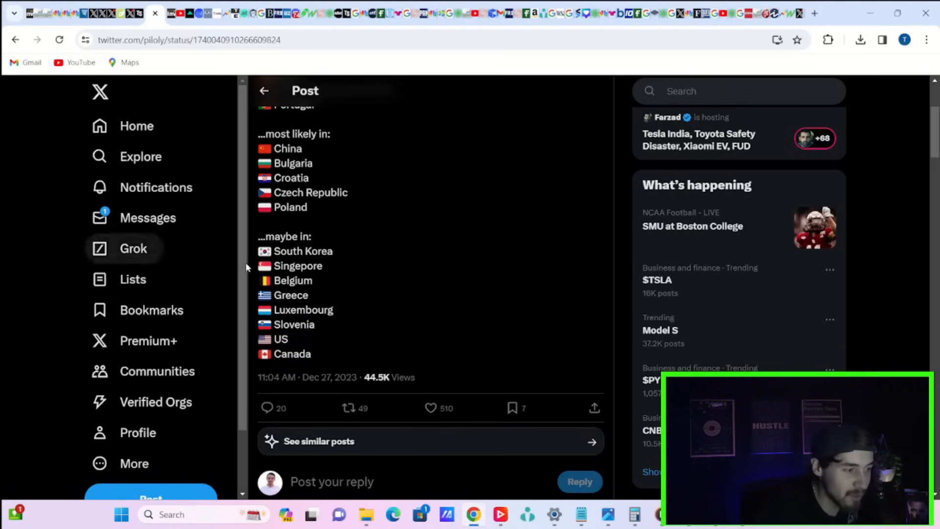
double_click(281, 339)
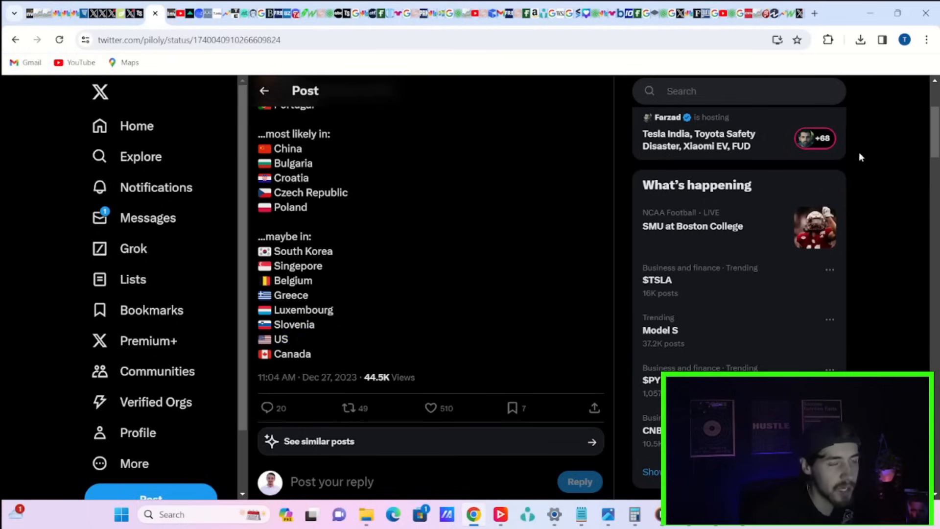
mouse_move(841, 137)
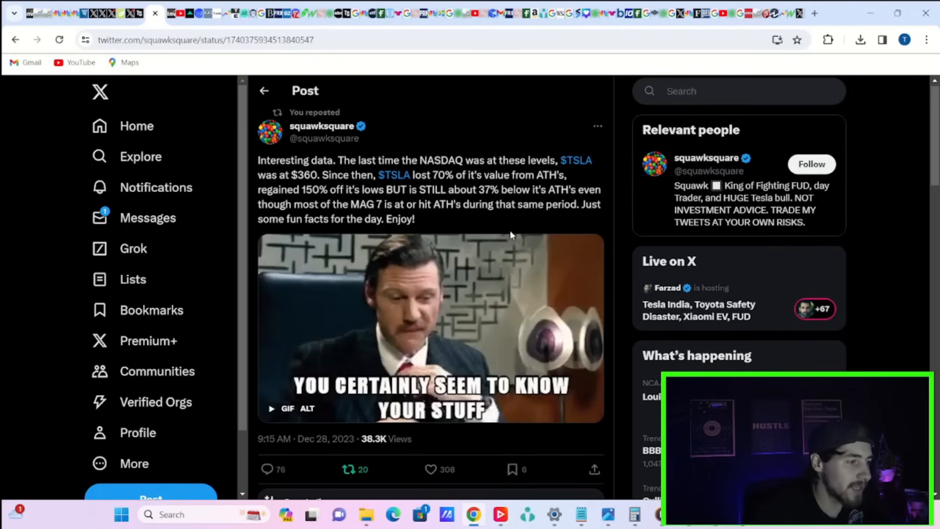
mouse_move(565, 161)
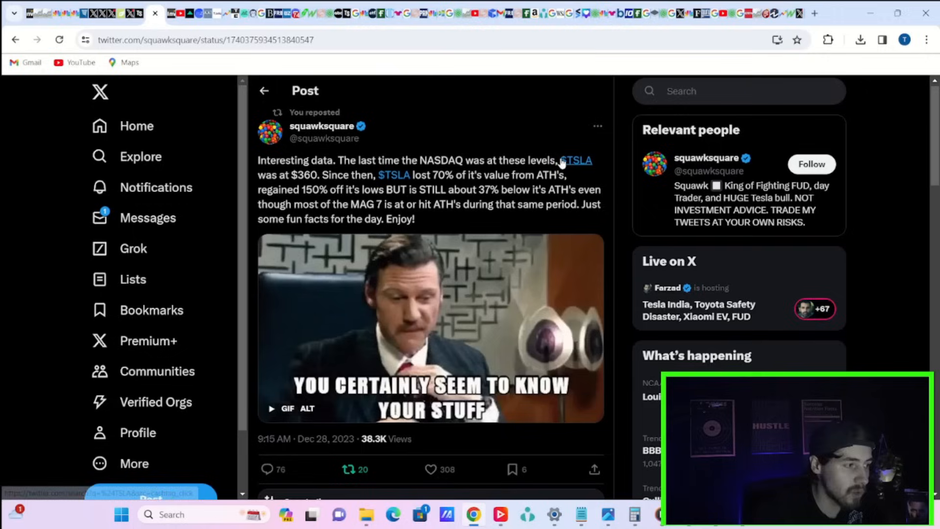
mouse_move(479, 149)
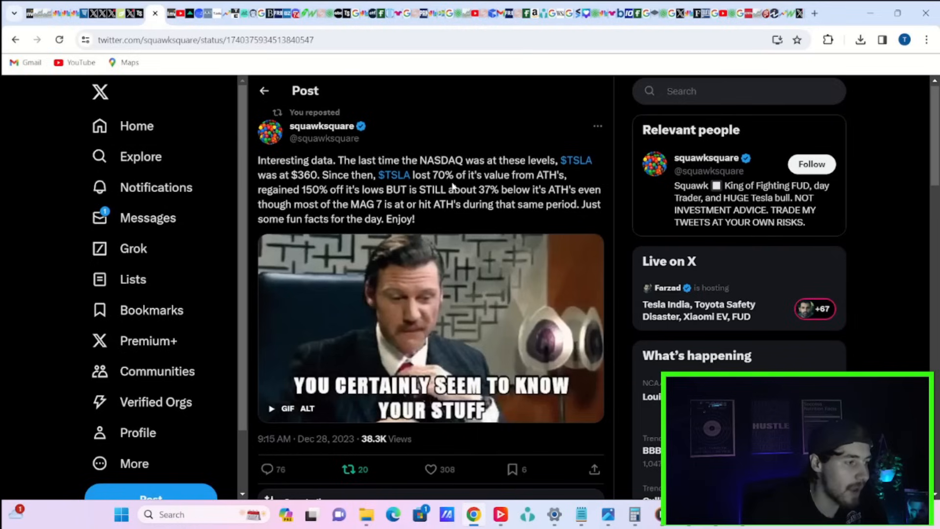
Step: Open the squawksquare post noting TSLA sits about 37% below its high while the NASDAQ matches prior levels
double_click(302, 190)
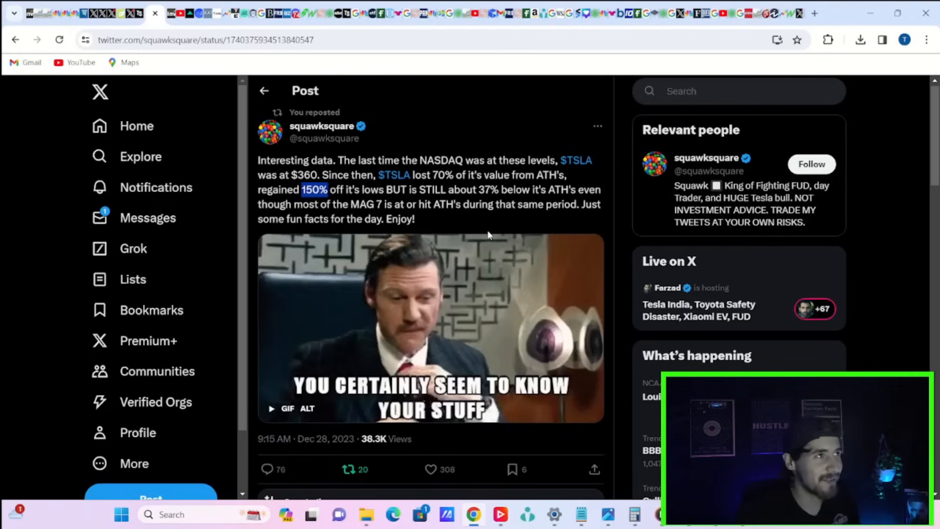
mouse_move(428, 225)
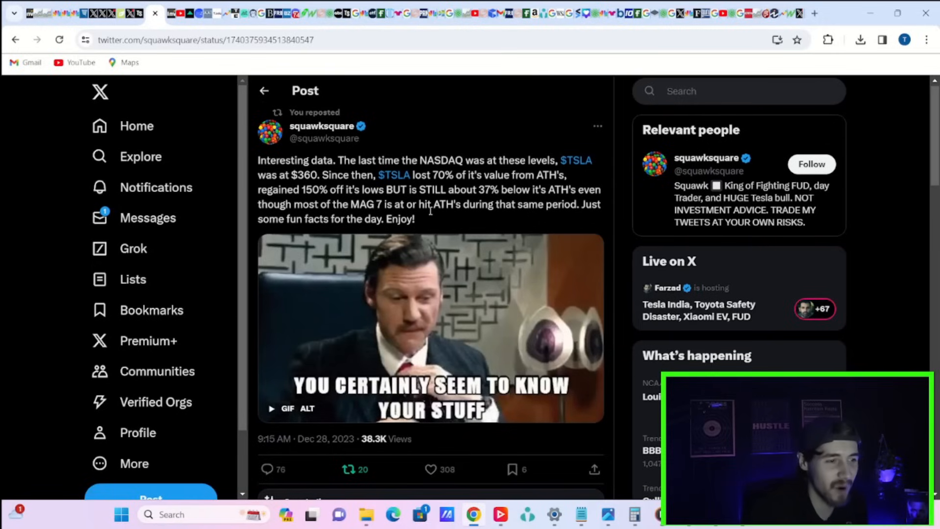
mouse_move(434, 220)
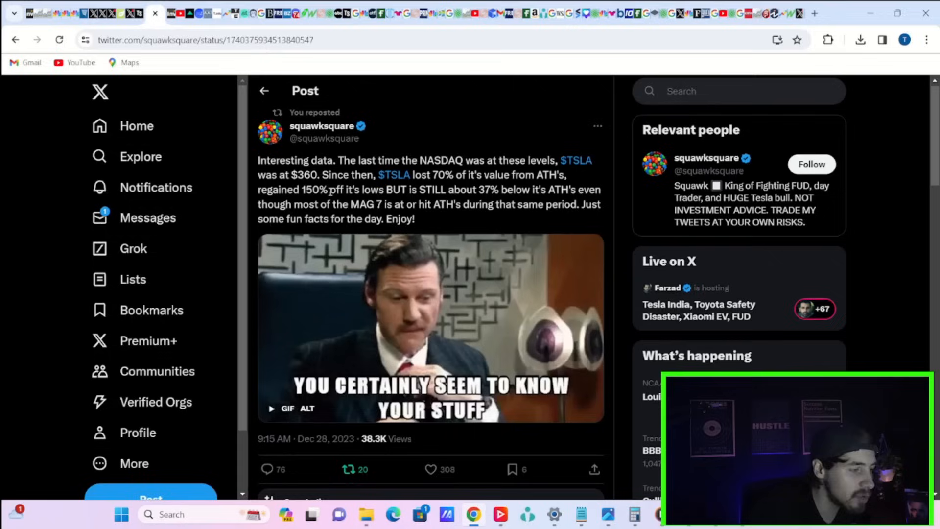
mouse_move(432, 233)
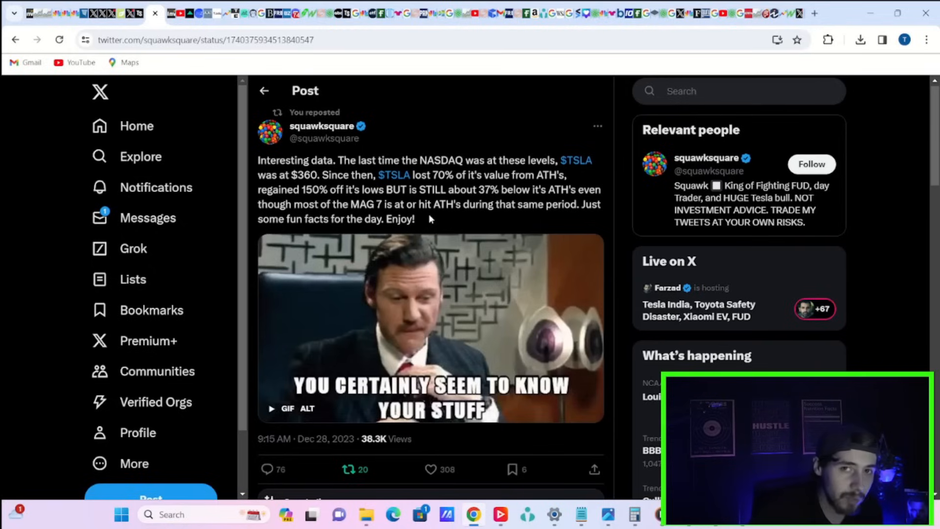
mouse_move(434, 225)
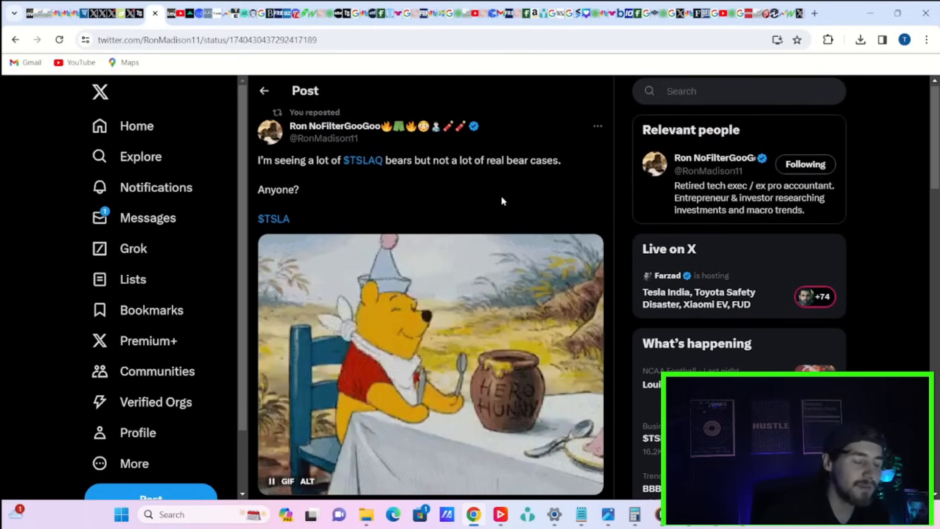
mouse_move(553, 216)
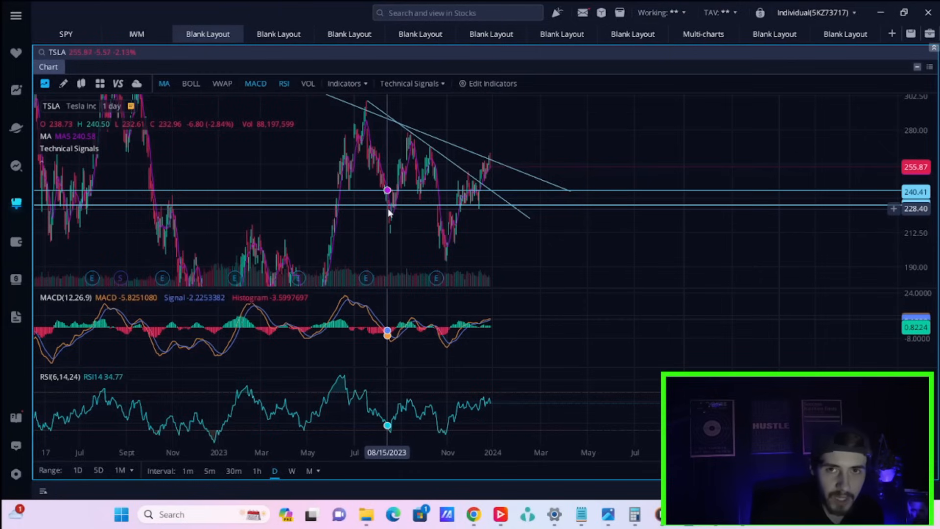
mouse_move(252, 250)
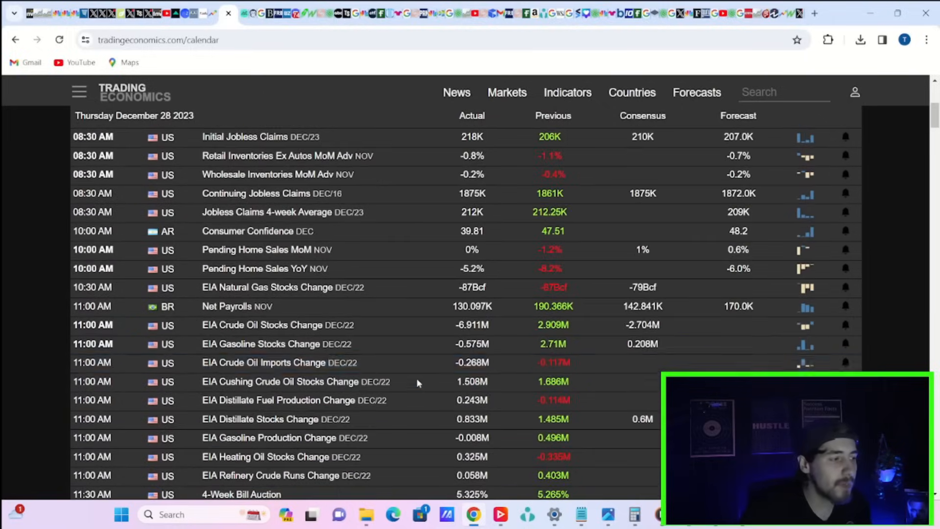
mouse_move(247, 231)
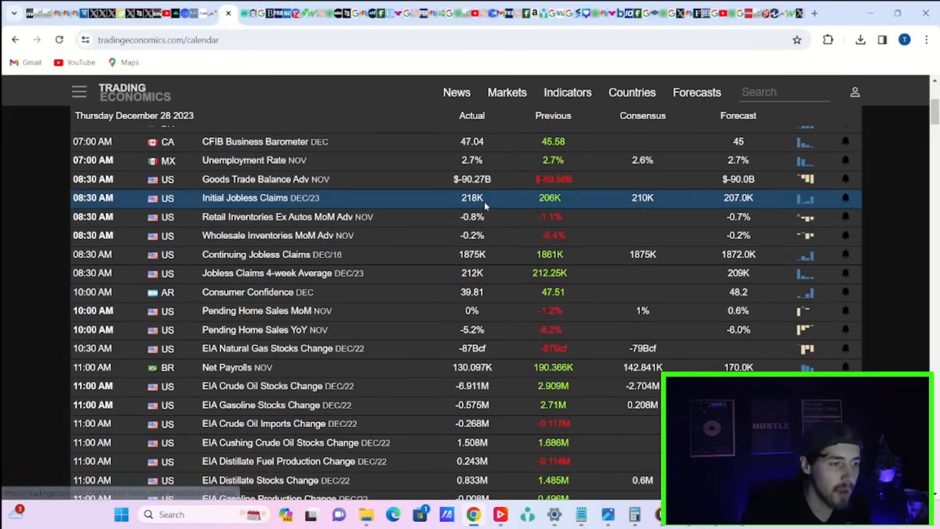
mouse_move(458, 211)
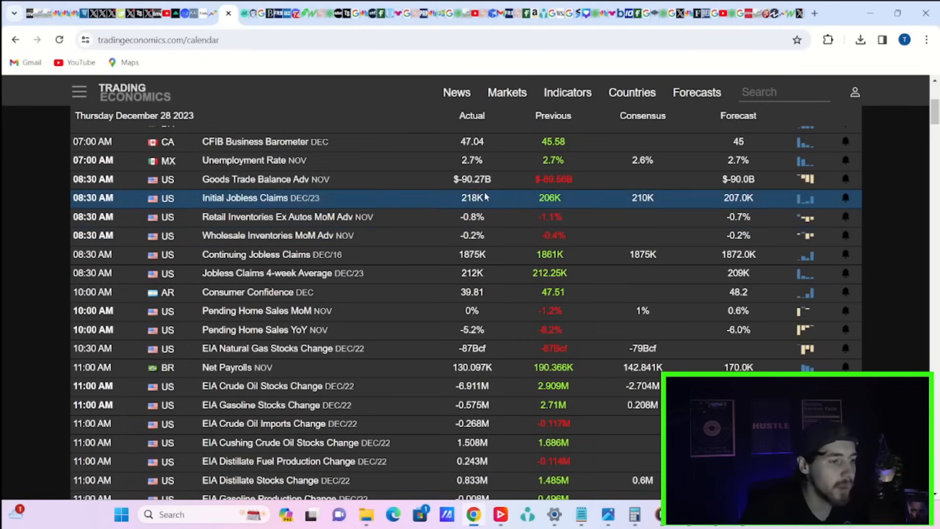
mouse_move(214, 166)
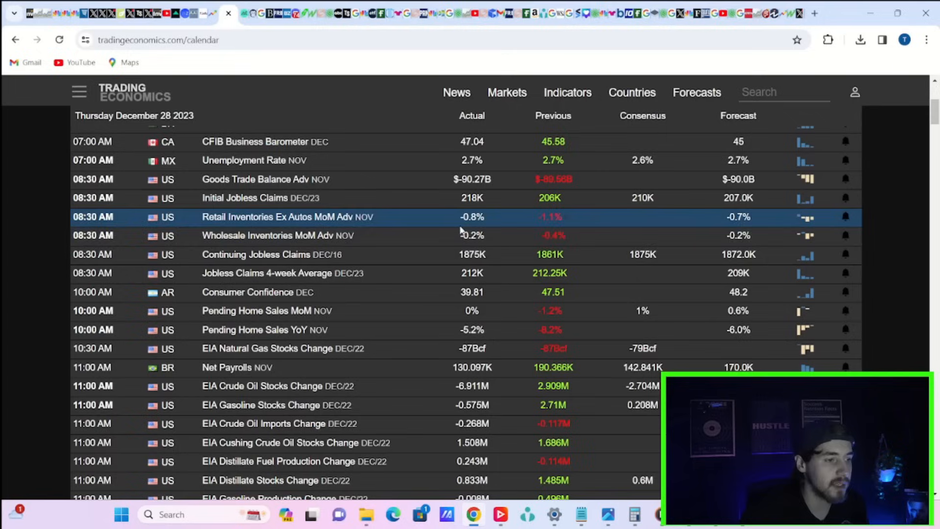
mouse_move(472, 198)
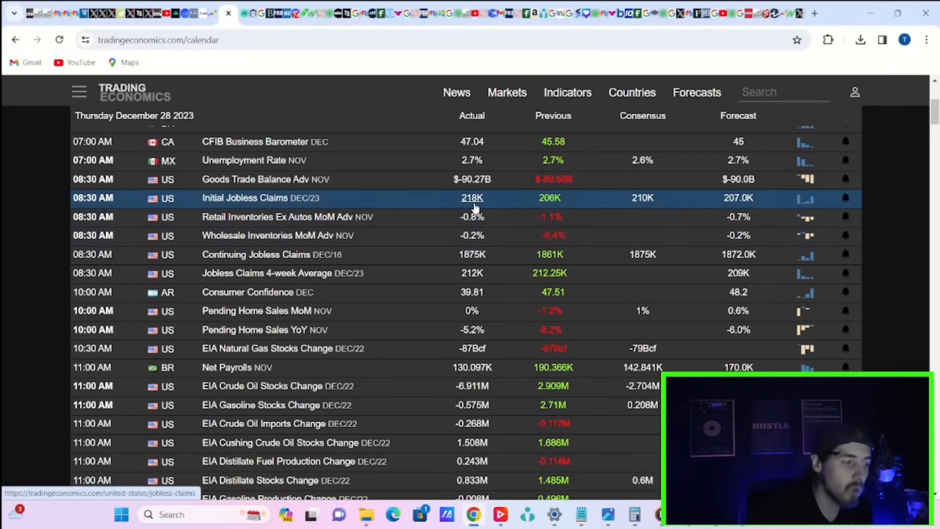
mouse_move(460, 316)
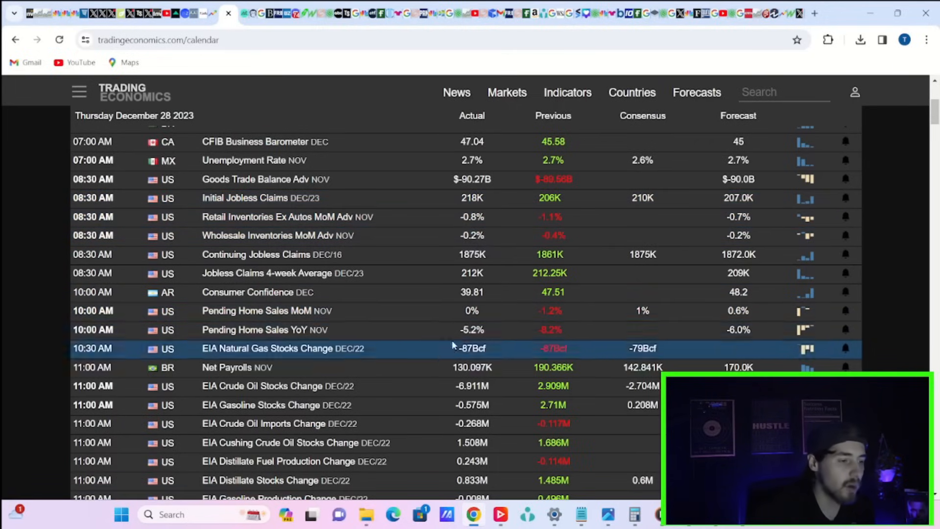
mouse_move(757, 316)
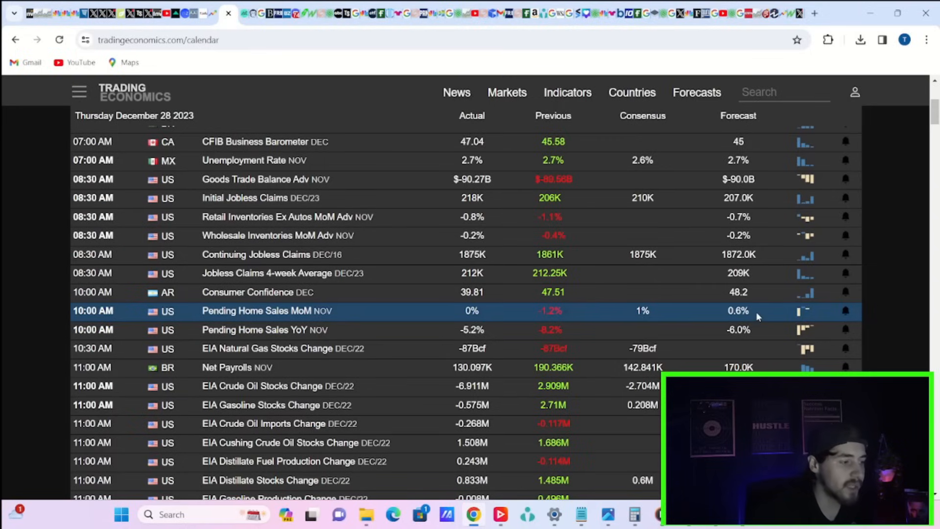
mouse_move(472, 348)
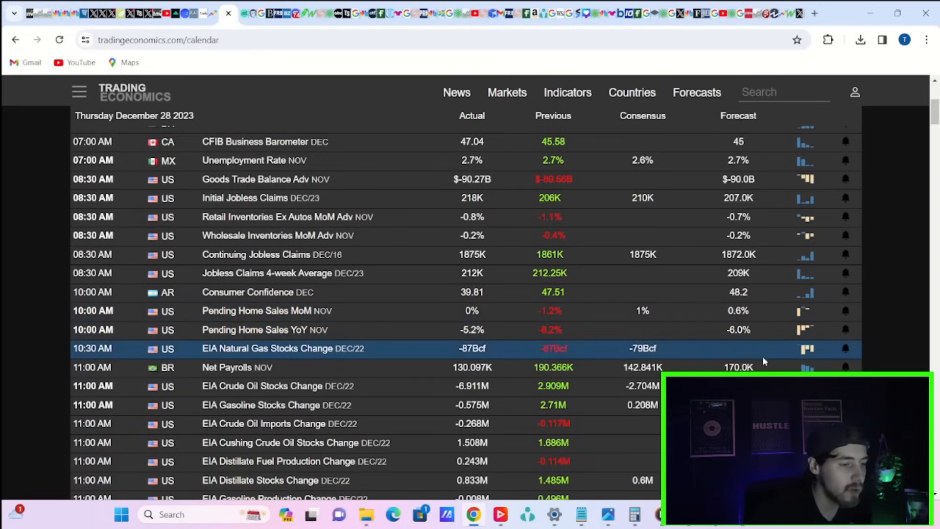
Step: Scroll the December 28 calendar past the 7-Year Note Auction and Korean inflation into December 29 entries
scroll("down", 3)
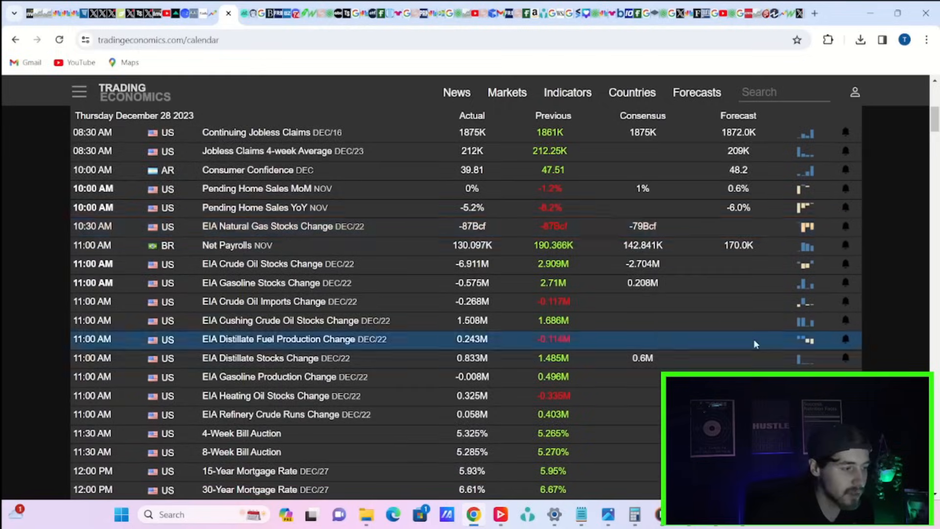
scroll("down", 3)
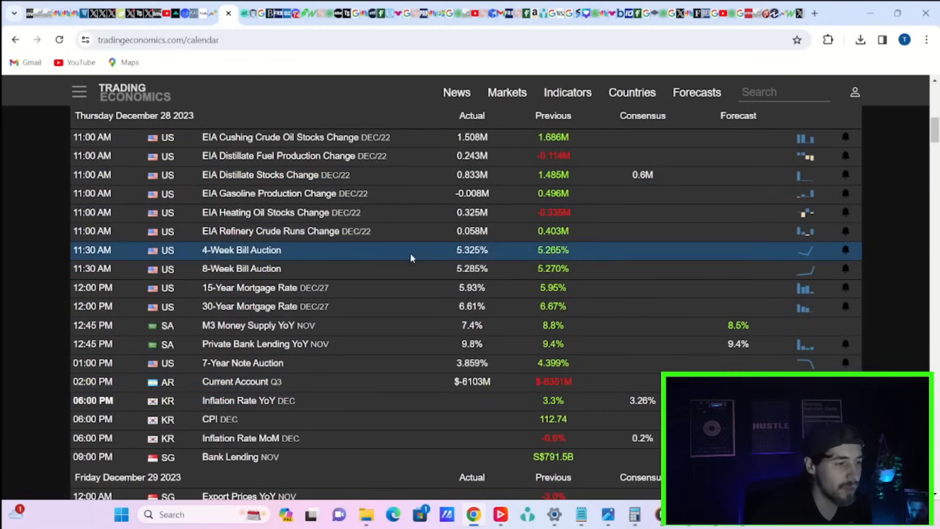
scroll("down", 3)
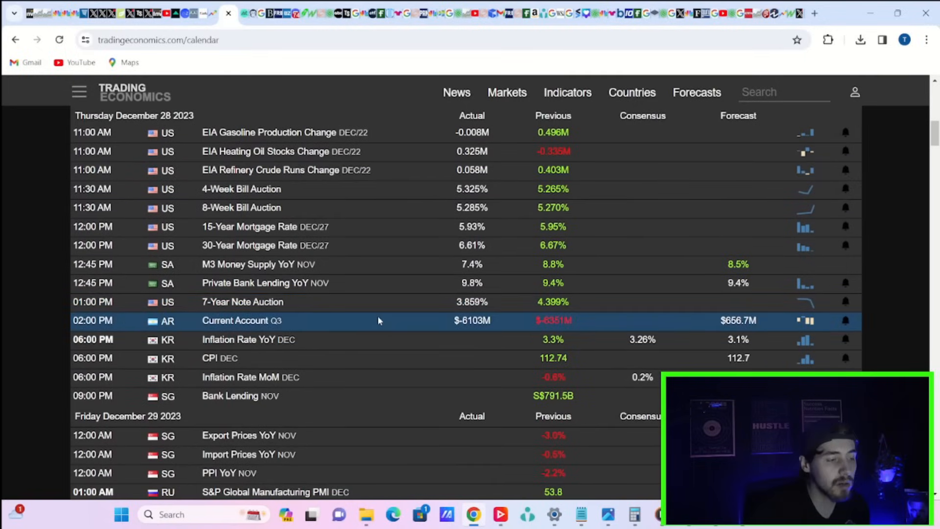
mouse_move(538, 310)
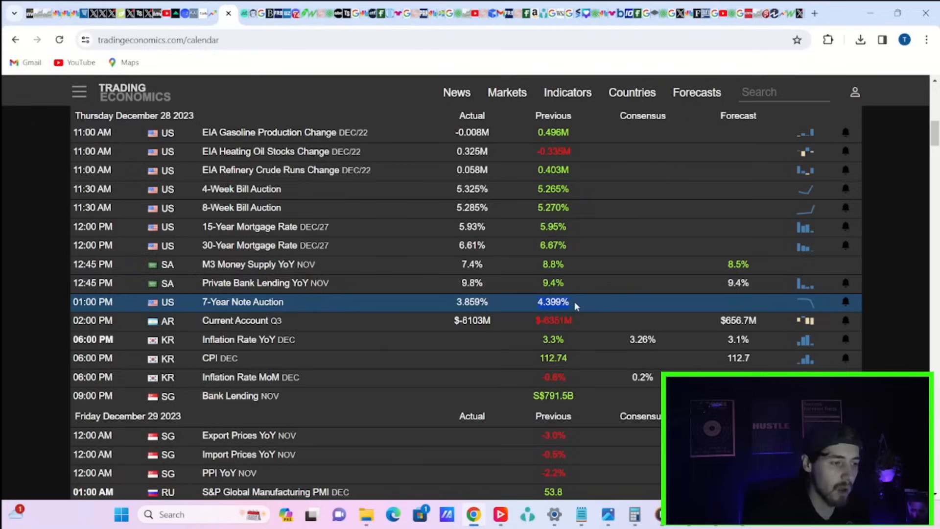
mouse_move(589, 308)
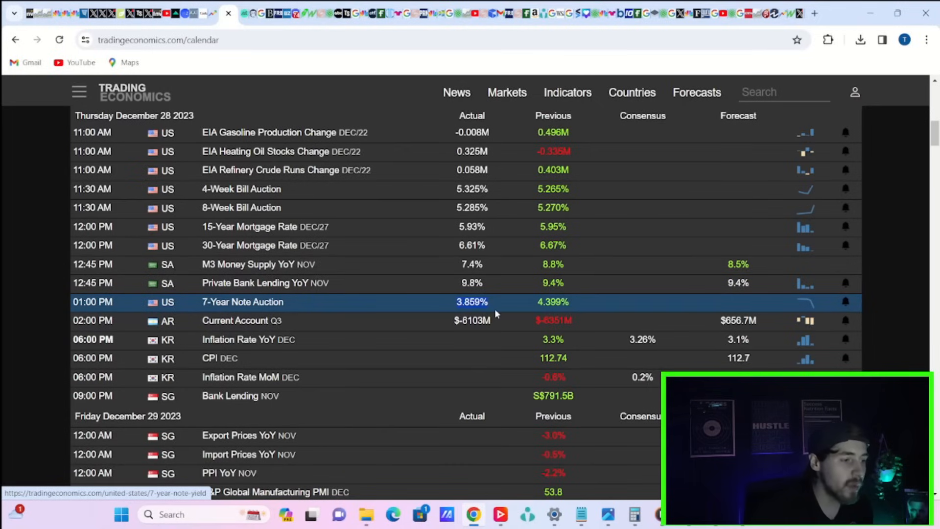
mouse_move(914, 227)
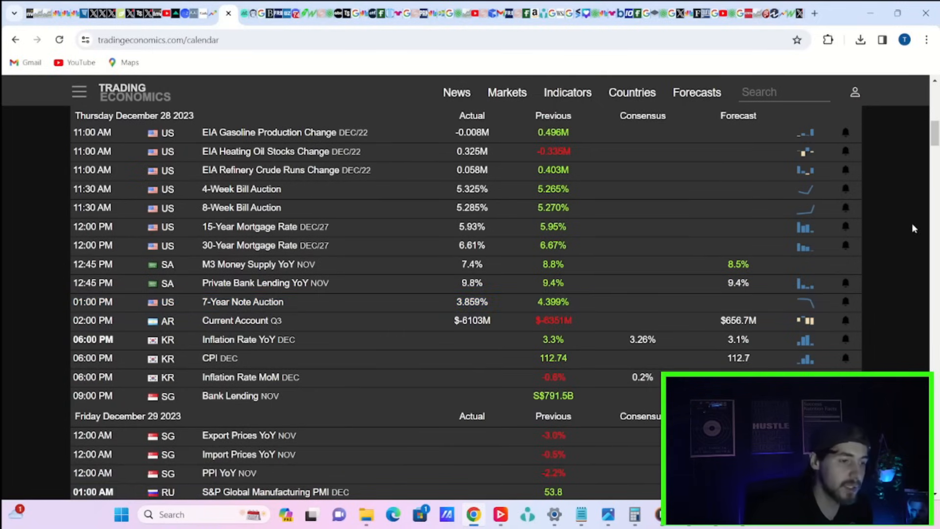
mouse_move(242, 302)
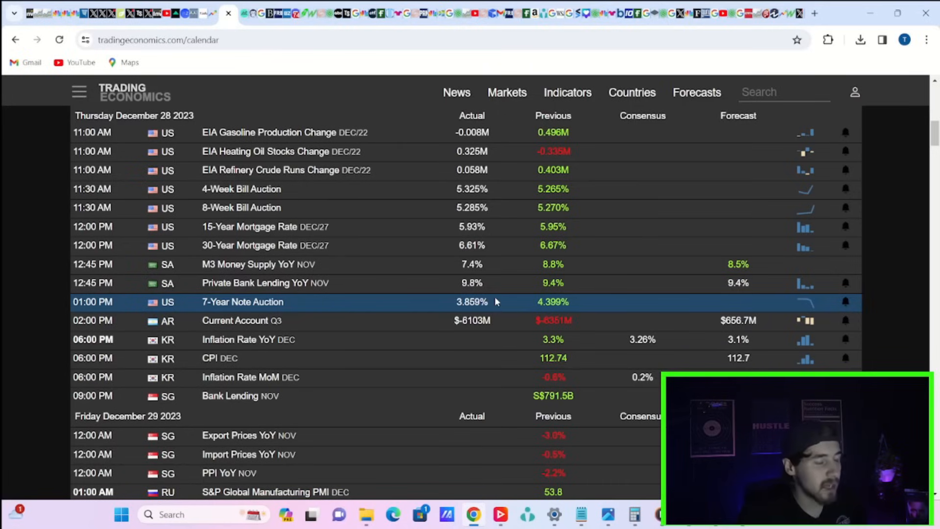
mouse_move(480, 304)
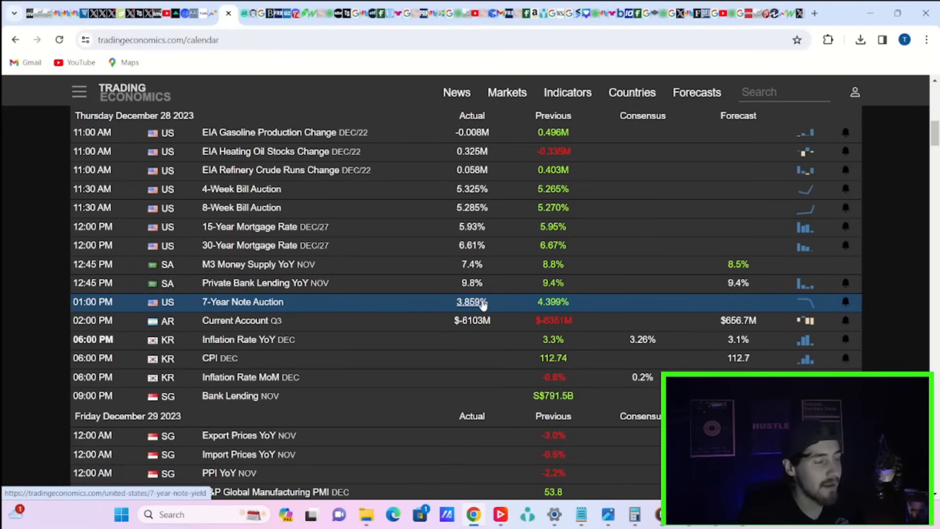
mouse_move(166, 129)
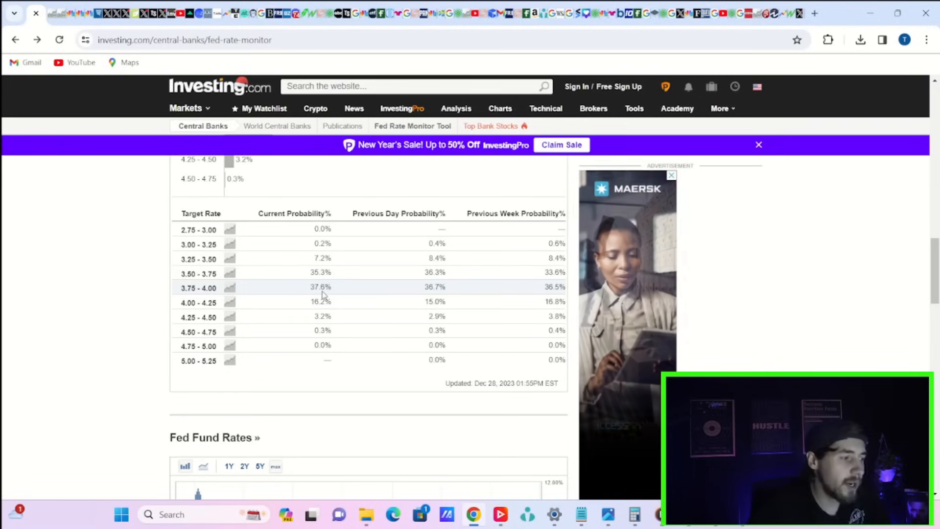
mouse_move(333, 352)
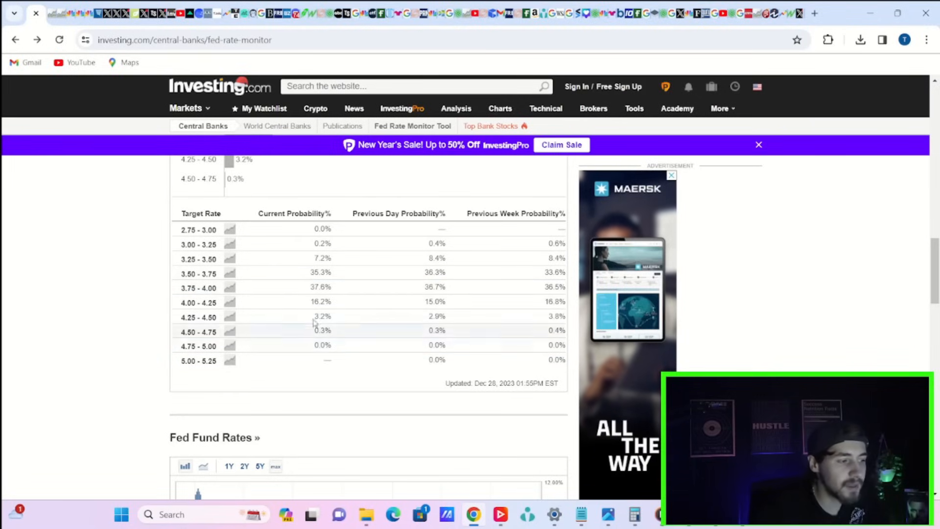
mouse_move(311, 308)
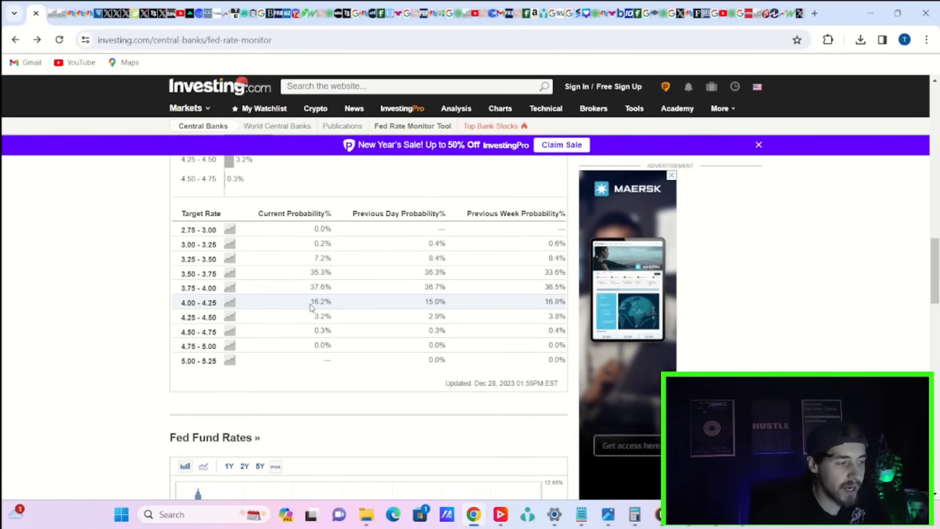
mouse_move(310, 282)
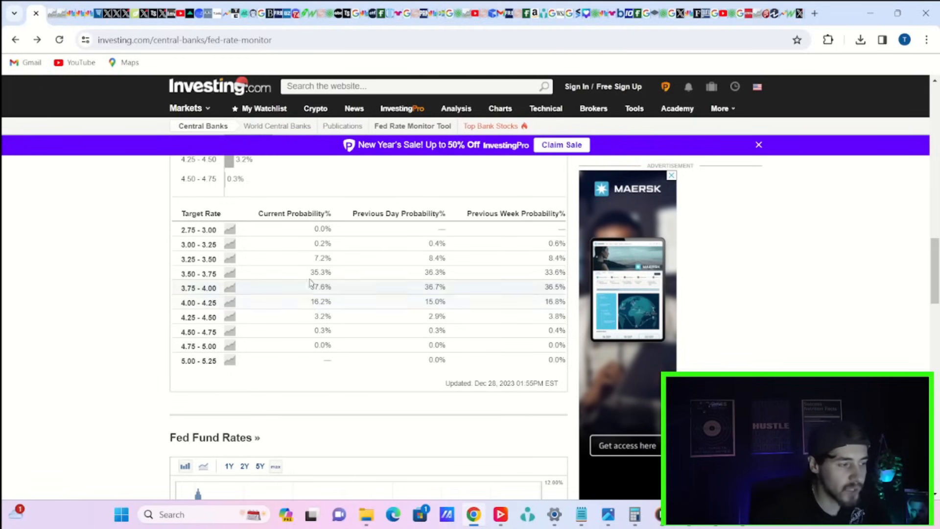
double_click(321, 273)
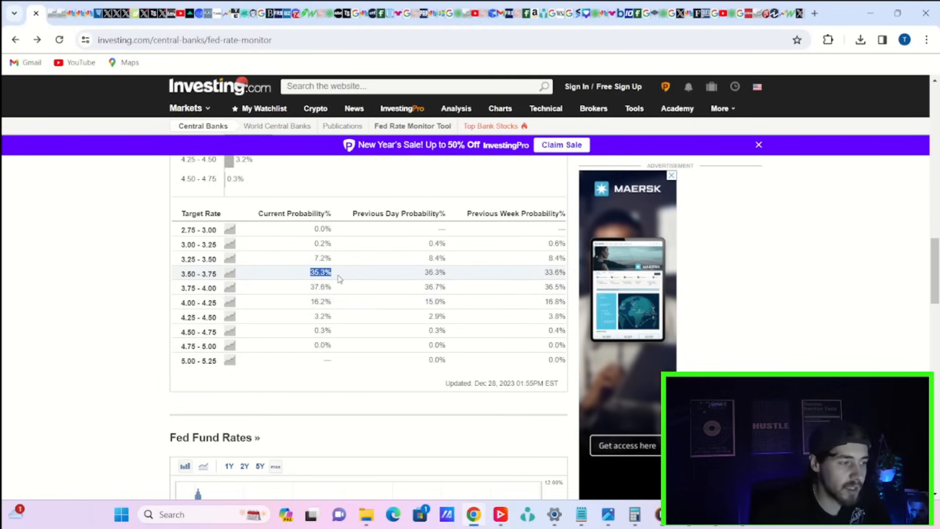
mouse_move(338, 292)
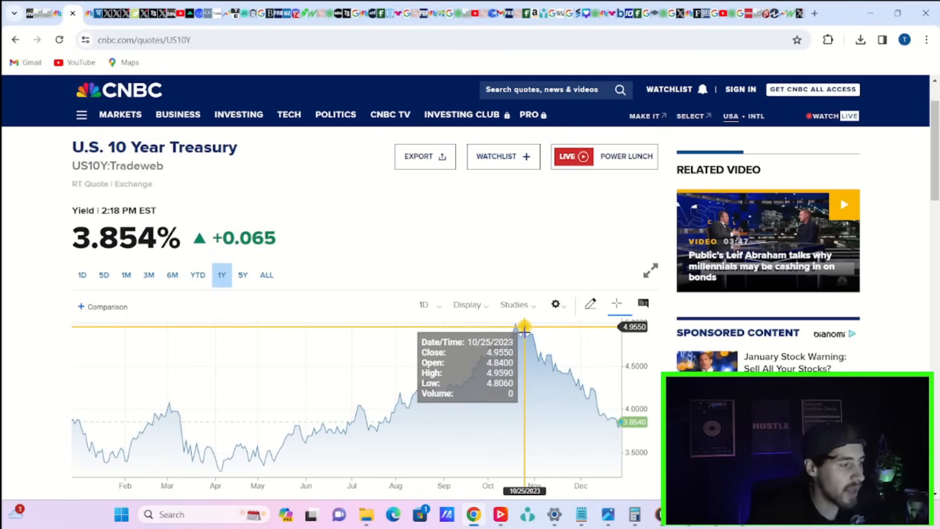
mouse_move(540, 352)
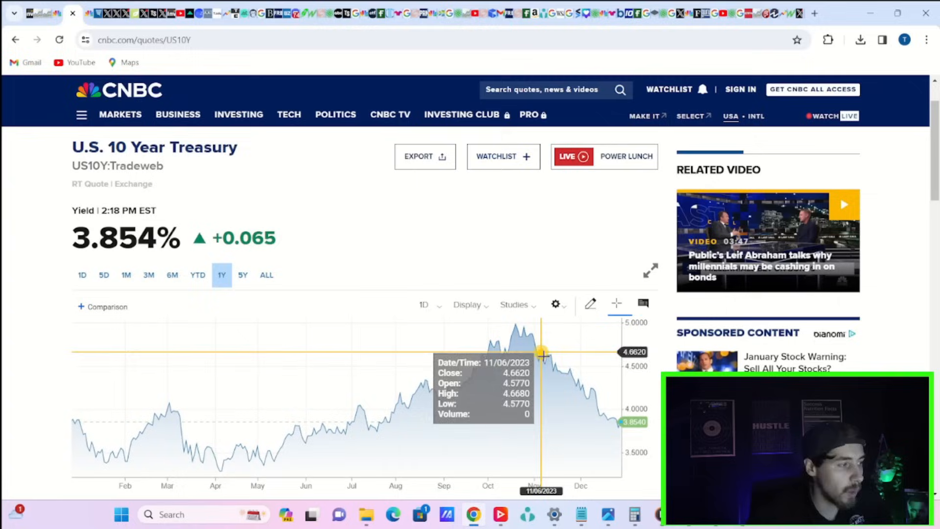
mouse_move(231, 252)
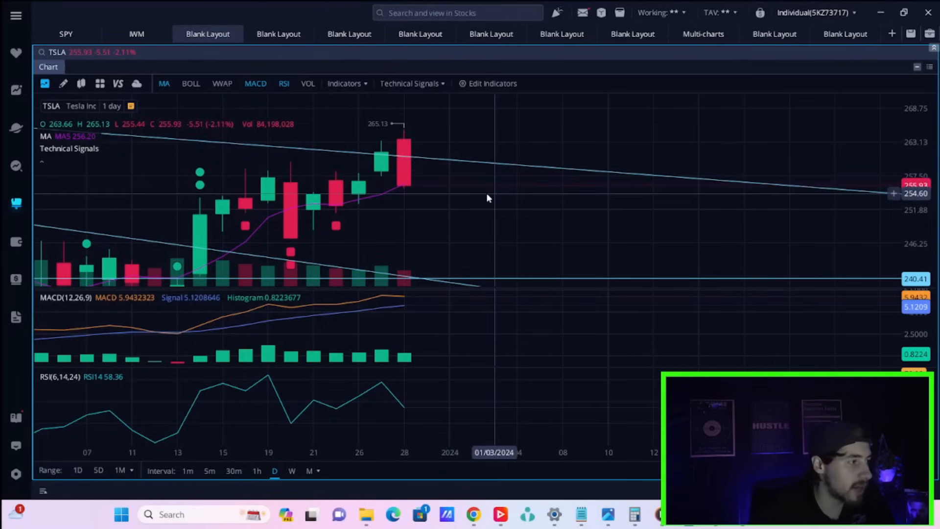
mouse_move(403, 195)
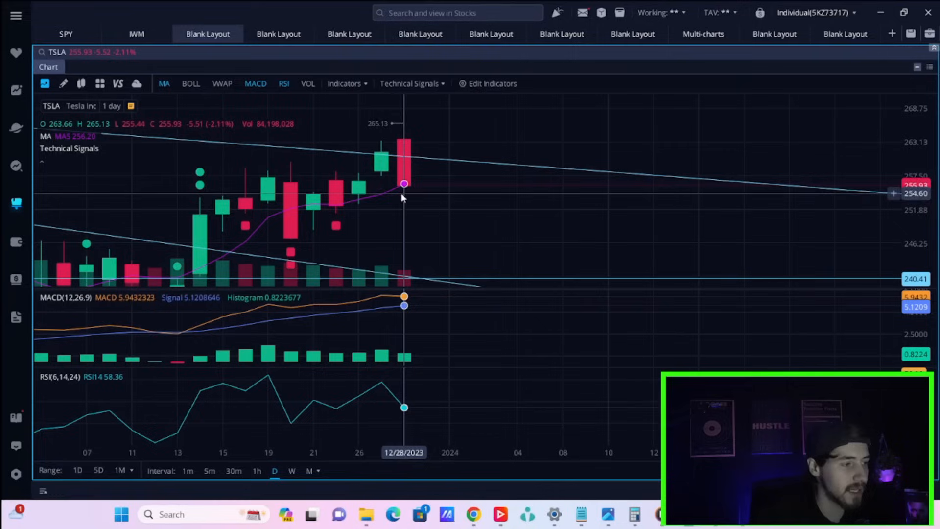
mouse_move(475, 211)
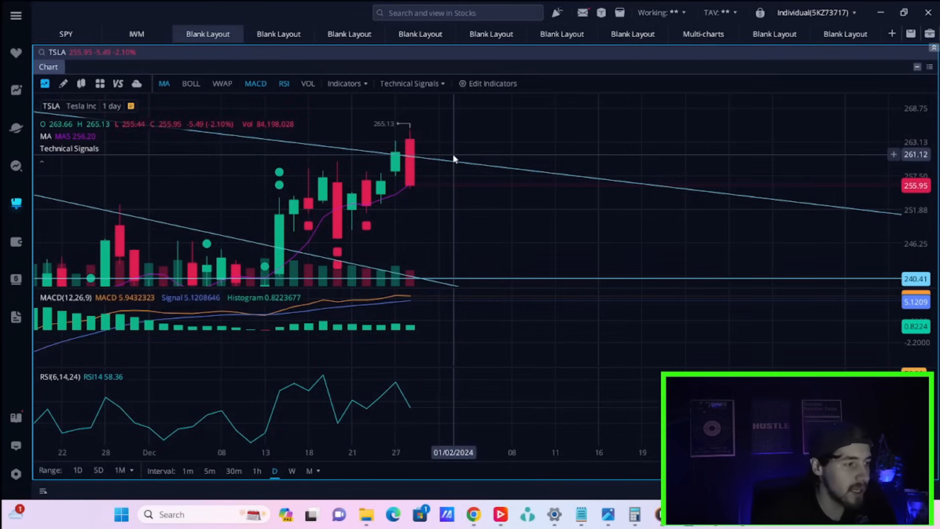
mouse_move(381, 127)
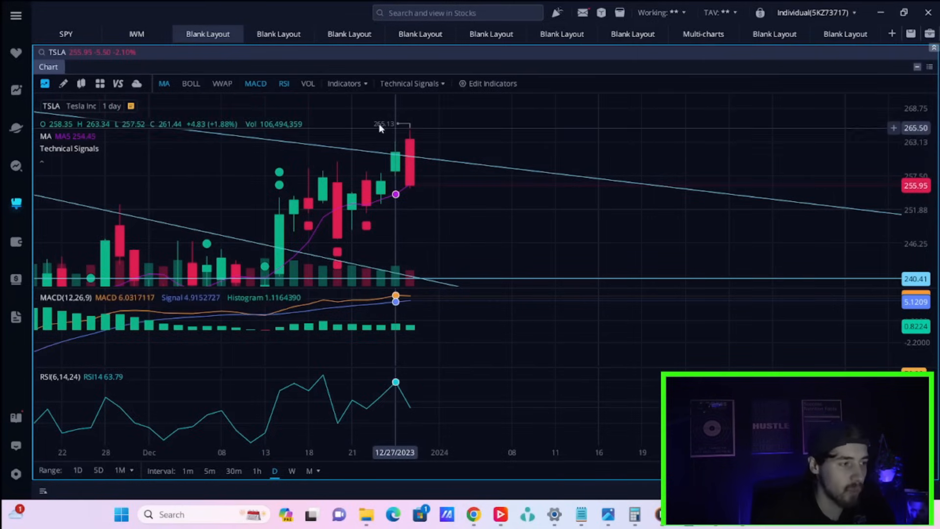
mouse_move(410, 137)
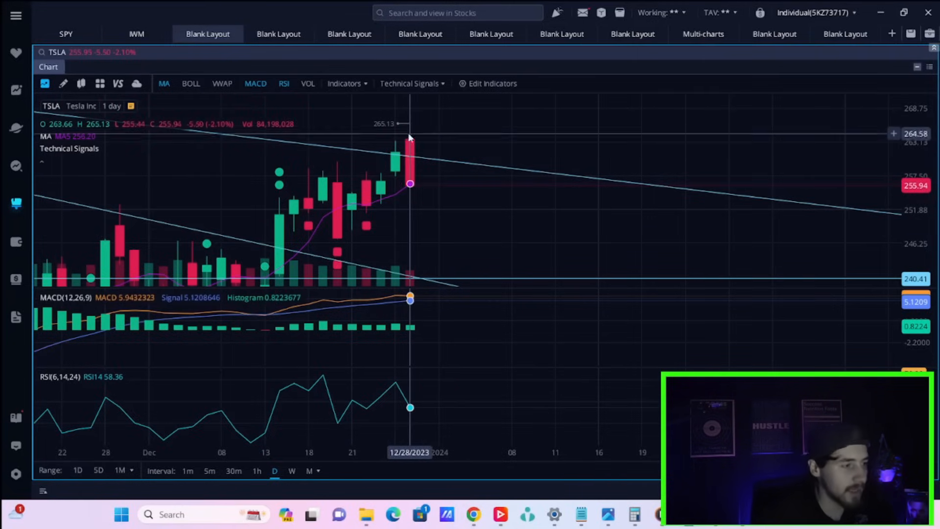
mouse_move(461, 155)
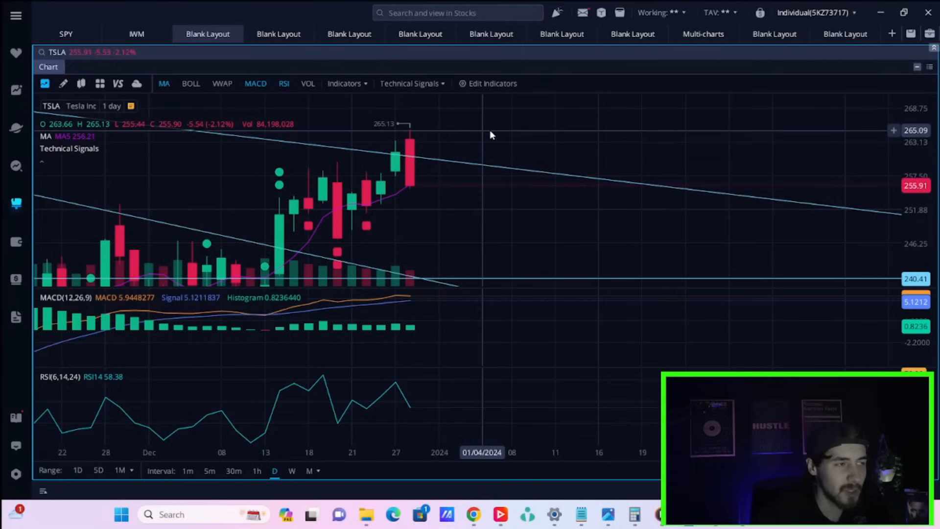
mouse_move(410, 120)
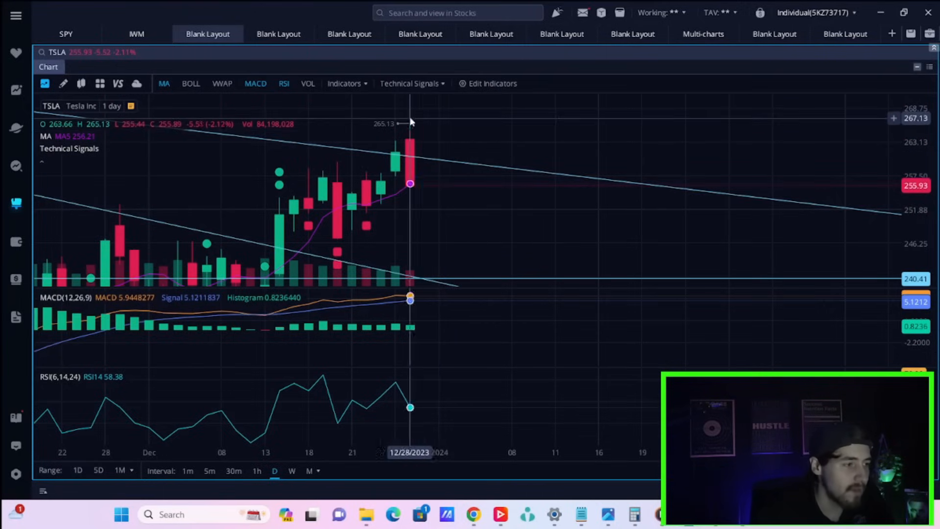
mouse_move(339, 154)
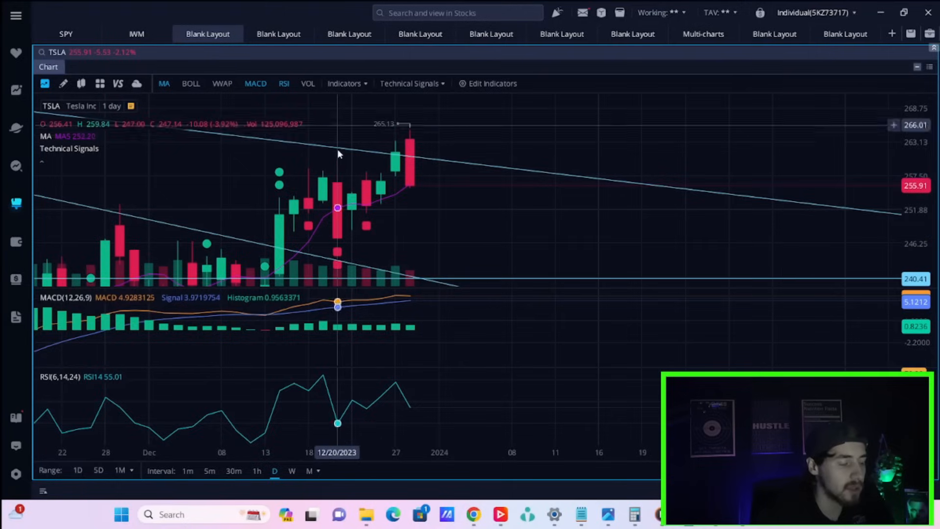
mouse_move(410, 134)
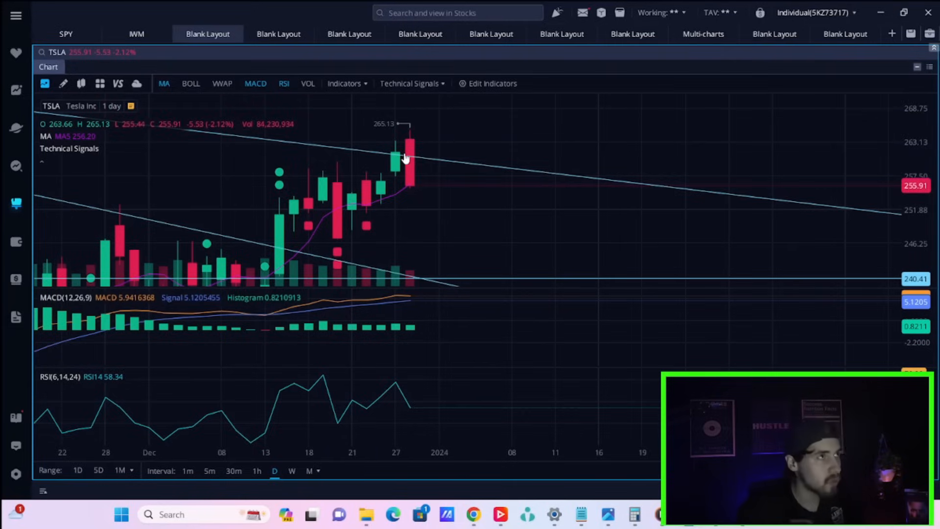
mouse_move(362, 106)
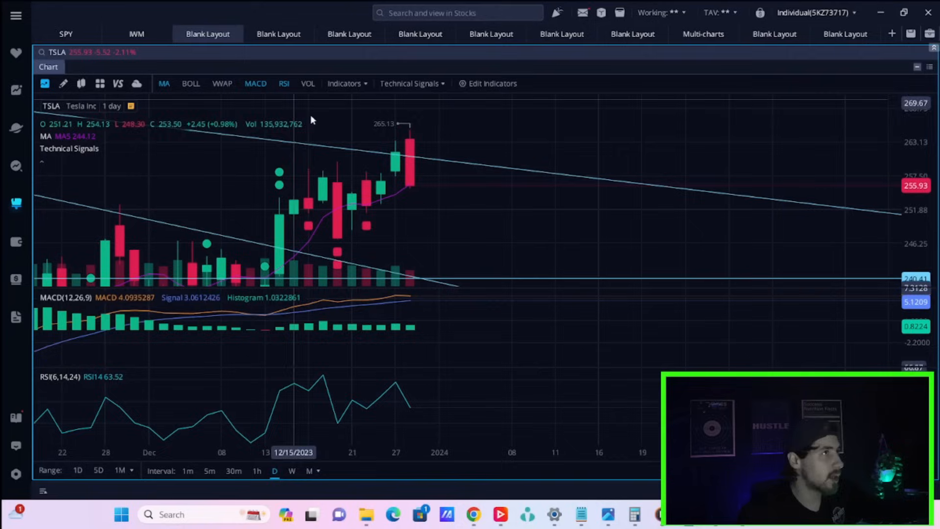
mouse_move(380, 199)
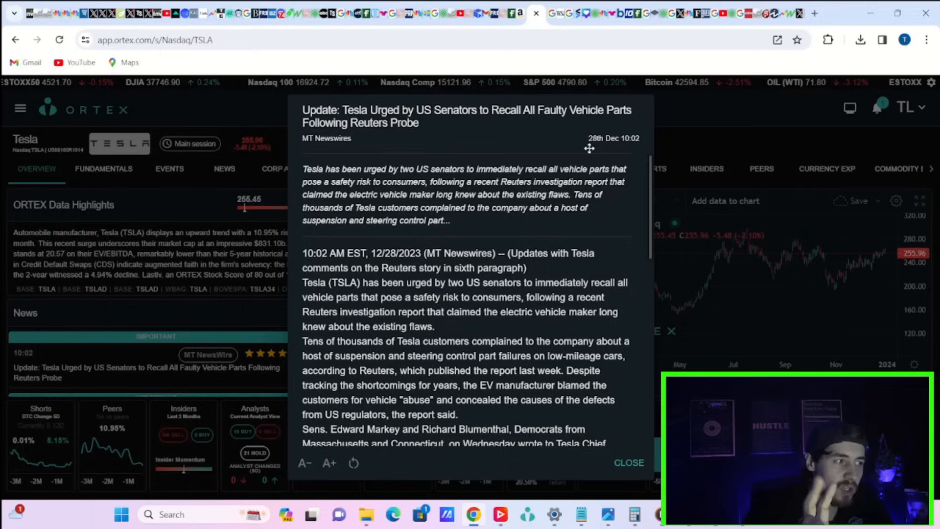
mouse_move(685, 143)
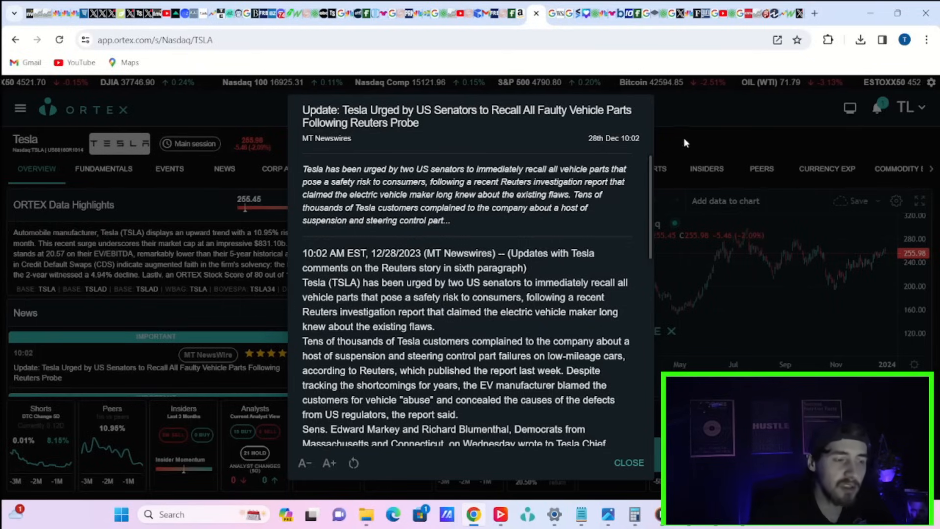
Step: Scroll the MT Newswires article to Senators Markey and Blumenthal urging a swift recall of faulty components
scroll("down", 3)
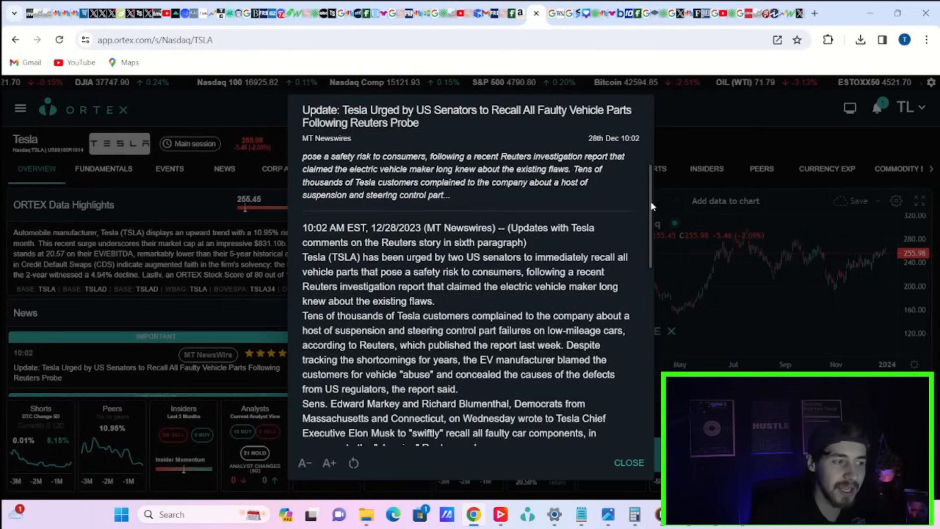
scroll("down", 3)
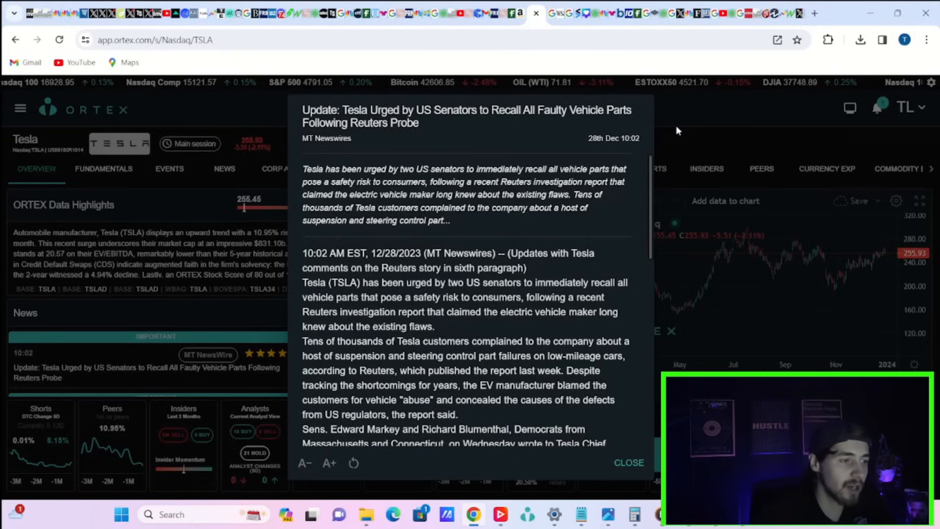
mouse_move(735, 165)
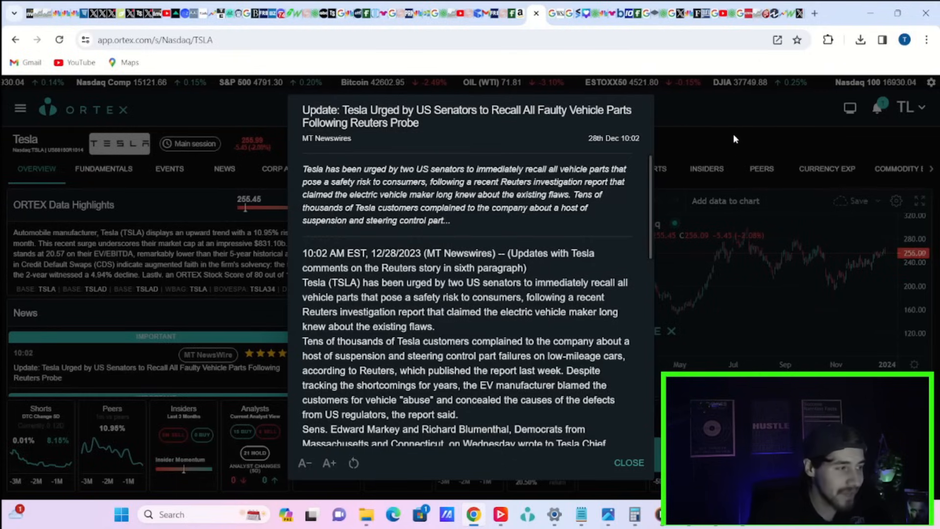
Step: Close the recall story and show Tesla's shorts page with 3.26% of free float shorted and 0.74 days to cover
left_click(629, 462)
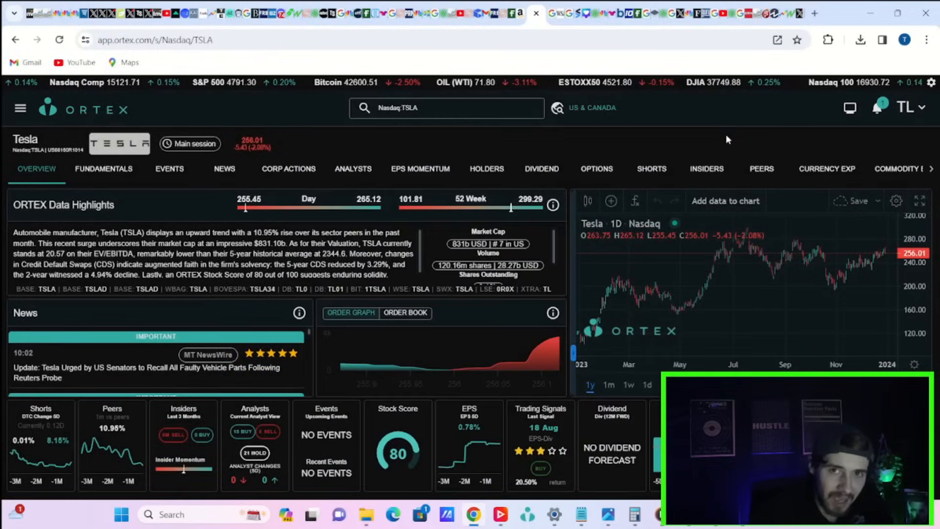
left_click(651, 169)
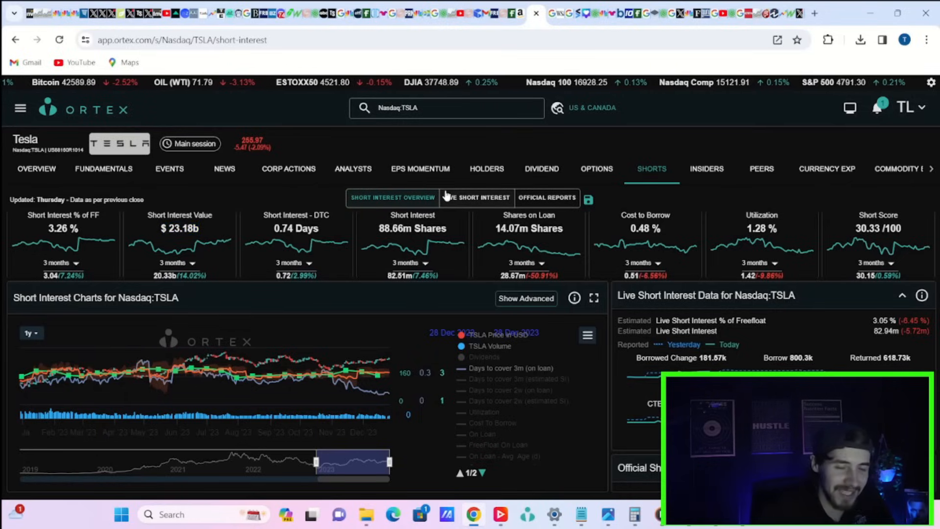
mouse_move(481, 237)
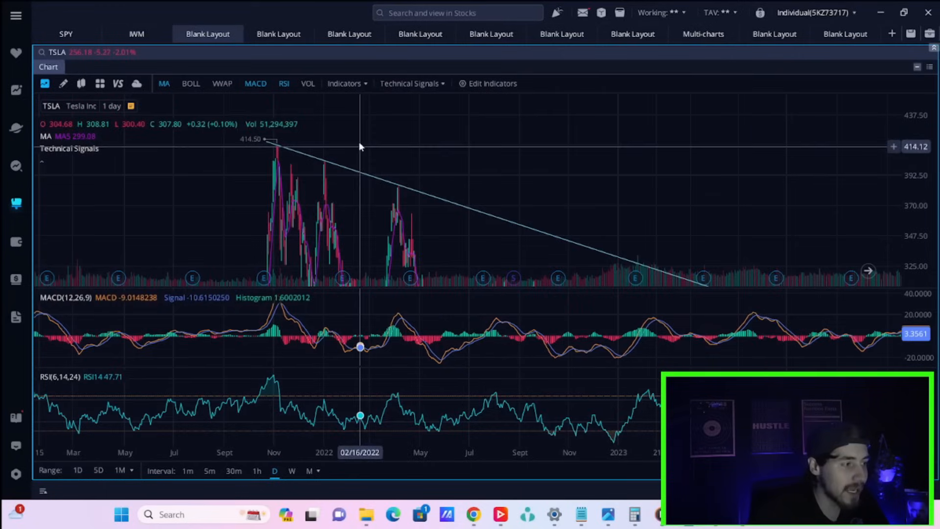
mouse_move(311, 142)
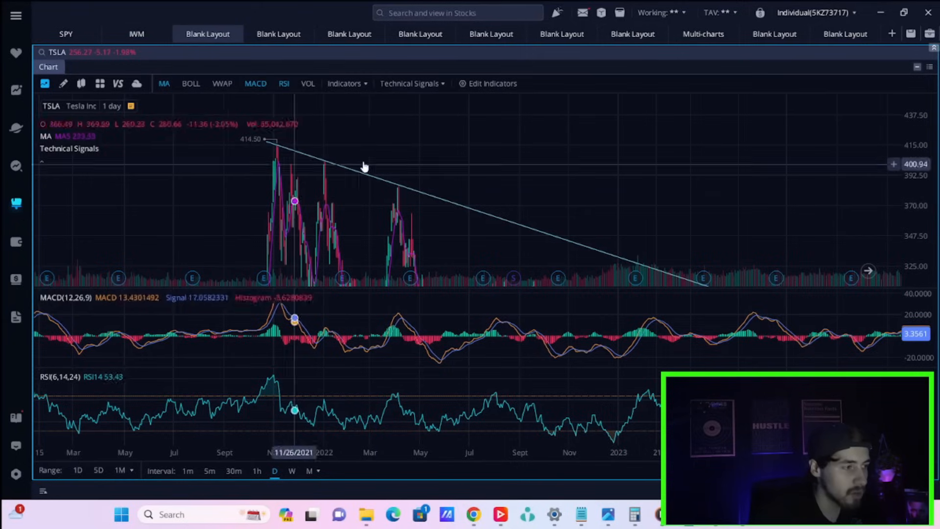
mouse_move(285, 142)
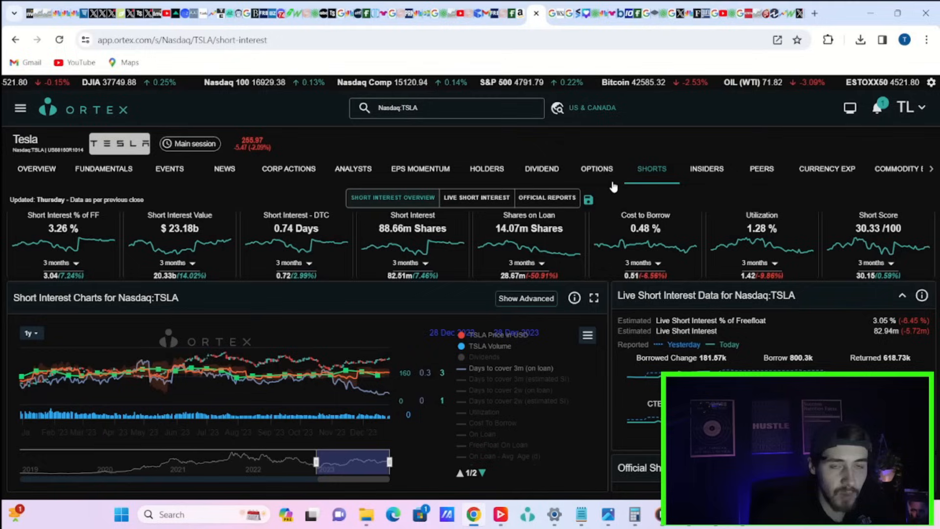
mouse_move(563, 207)
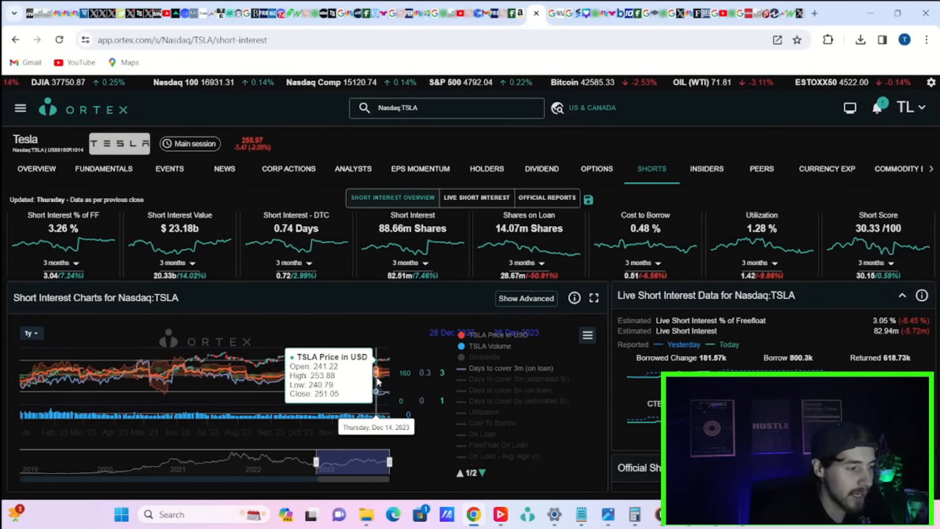
mouse_move(368, 317)
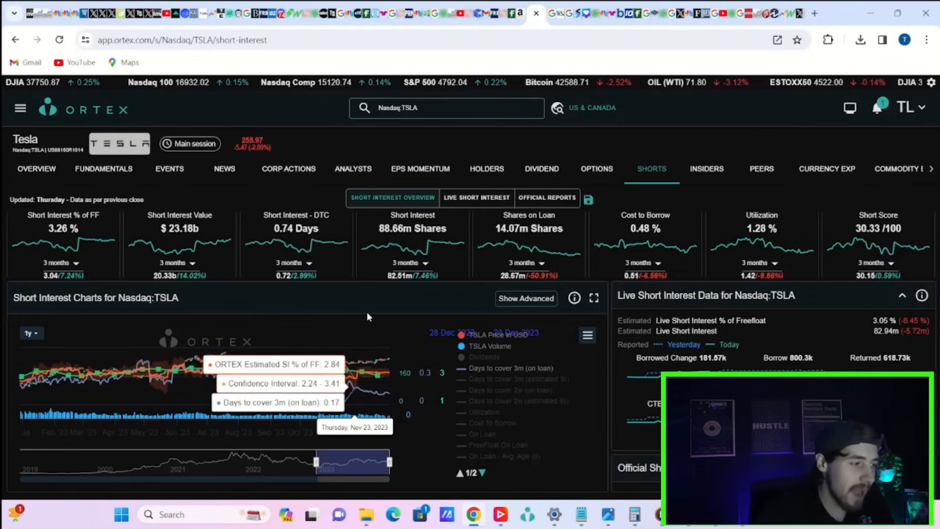
mouse_move(355, 318)
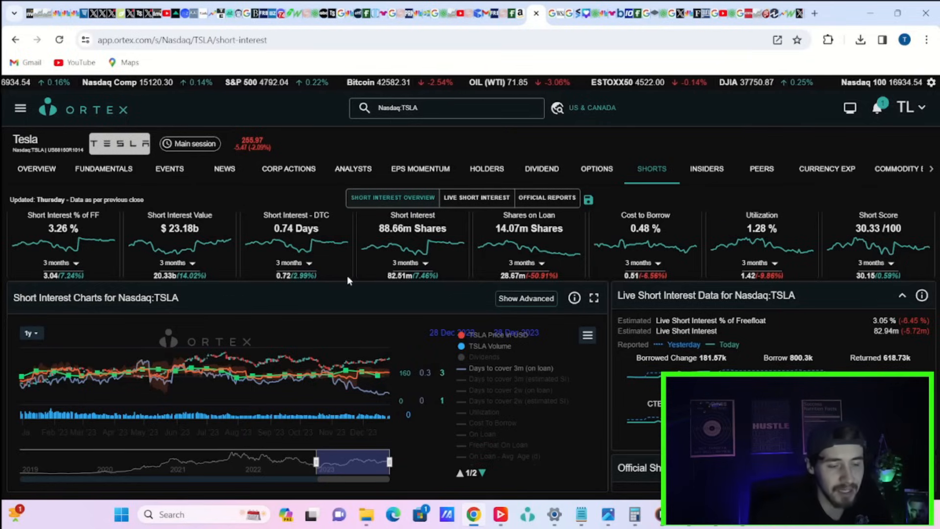
mouse_move(497, 245)
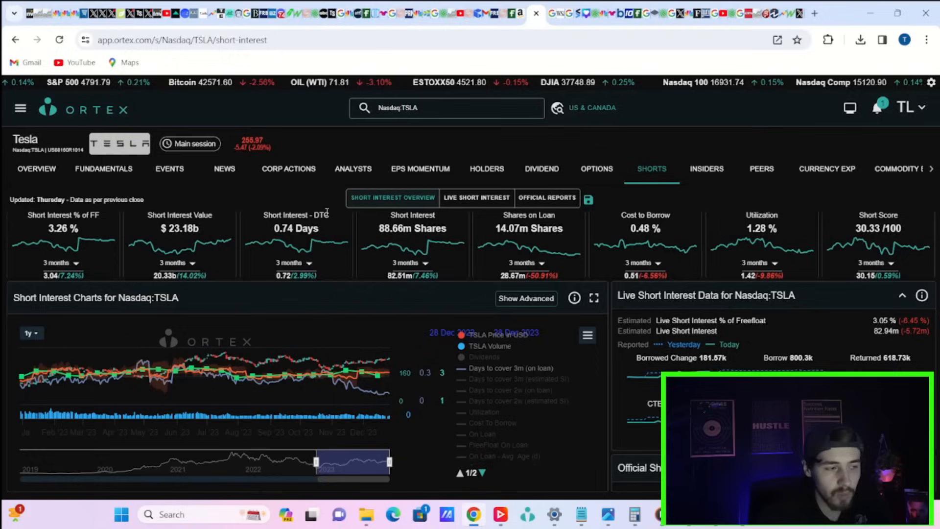
mouse_move(294, 246)
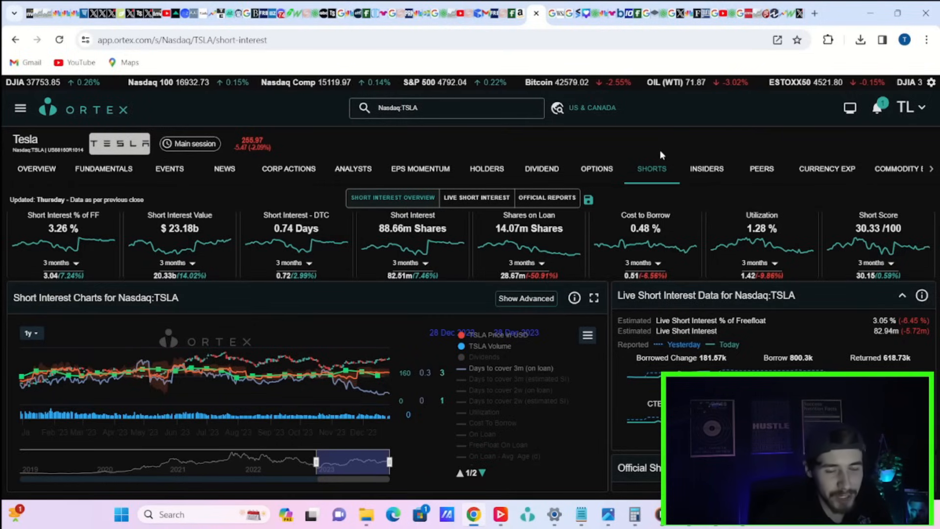
mouse_move(617, 115)
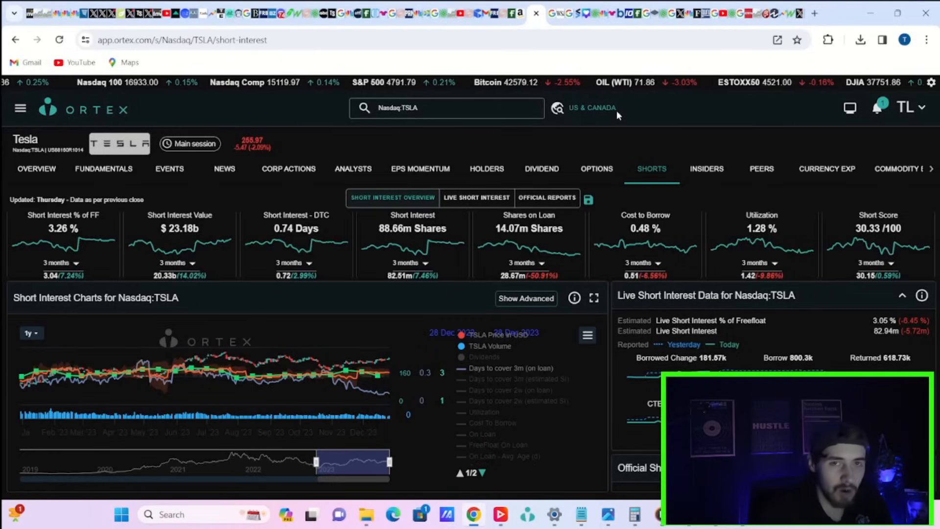
mouse_move(616, 113)
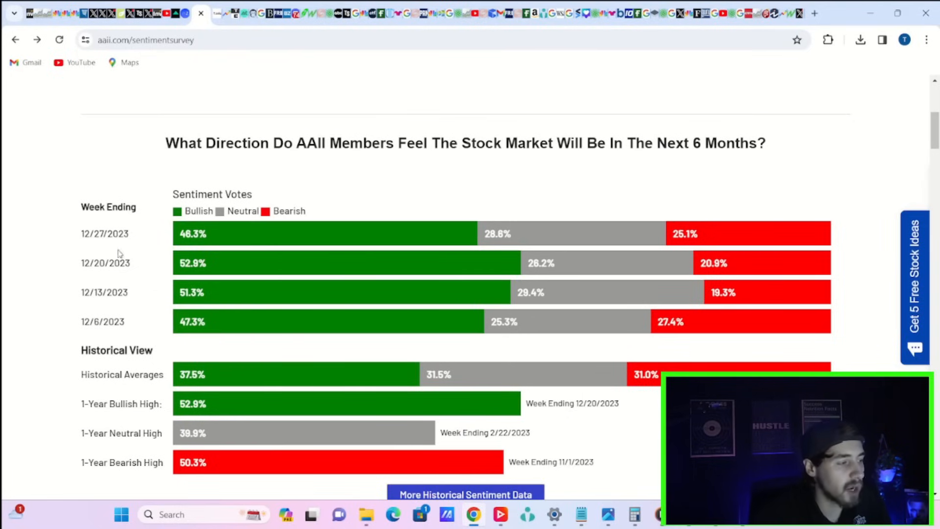
mouse_move(215, 242)
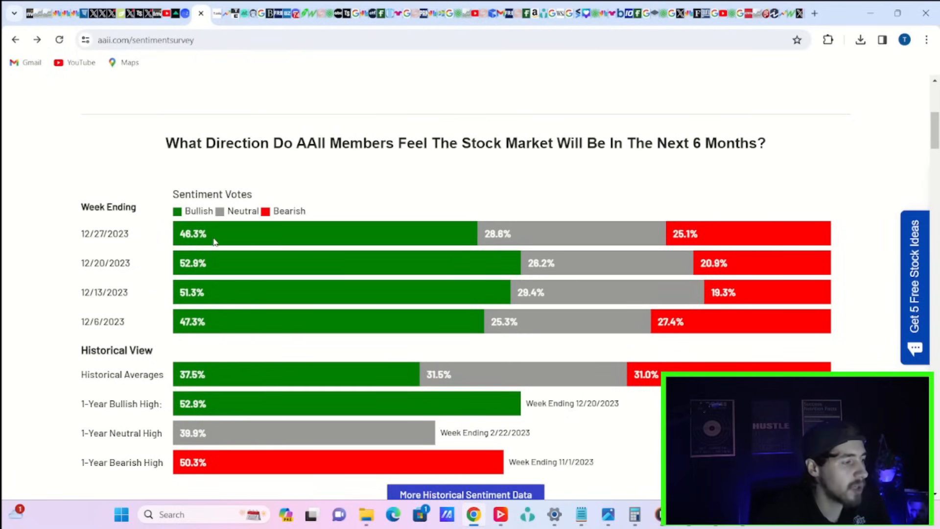
mouse_move(189, 250)
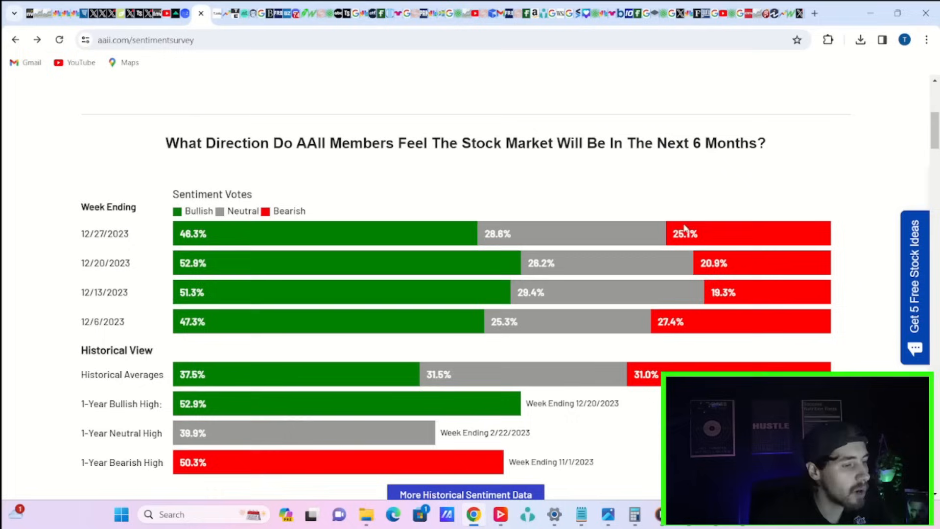
mouse_move(126, 189)
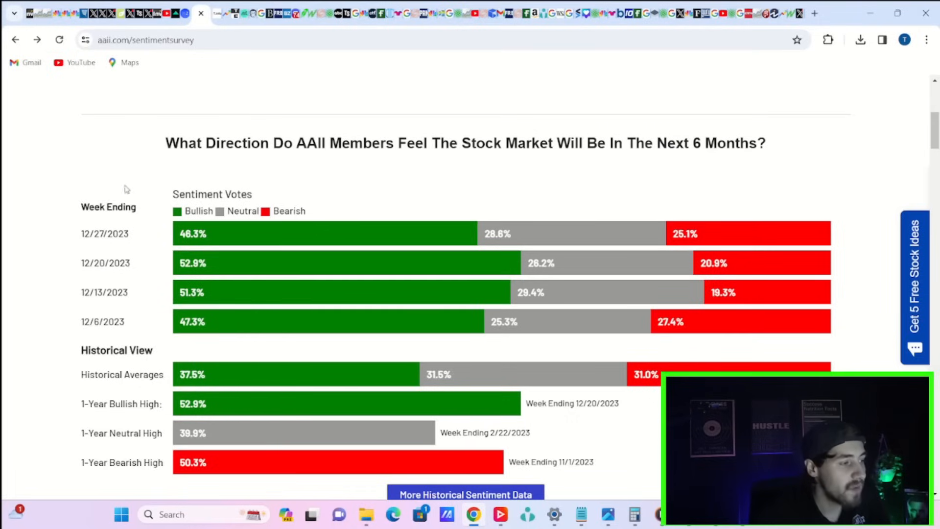
mouse_move(887, 251)
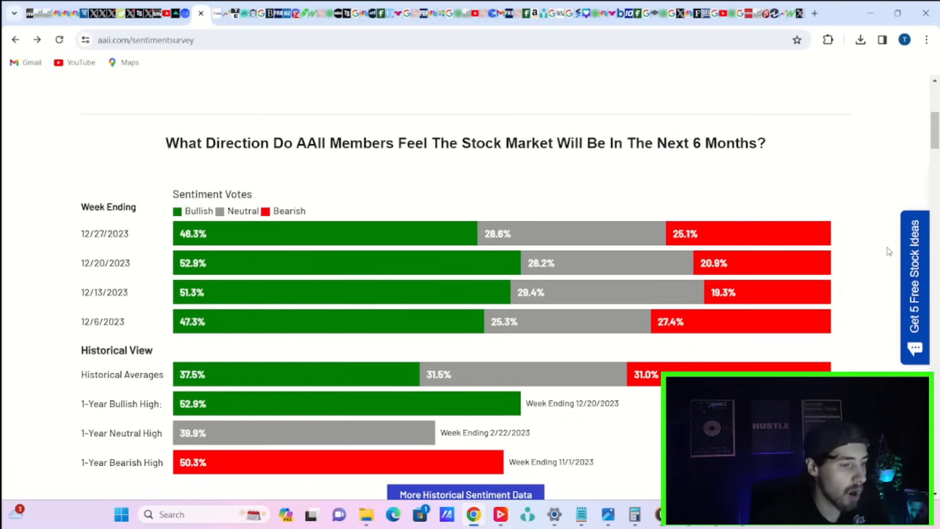
mouse_move(765, 259)
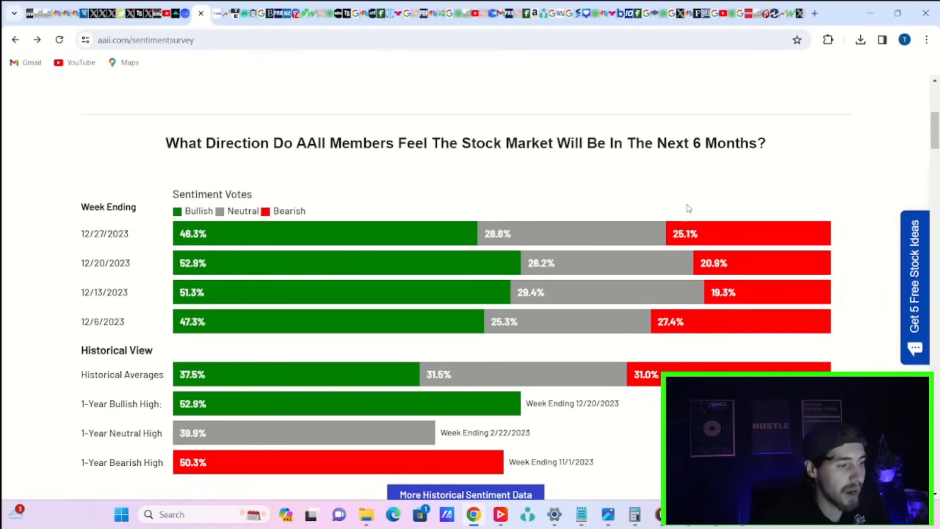
mouse_move(512, 249)
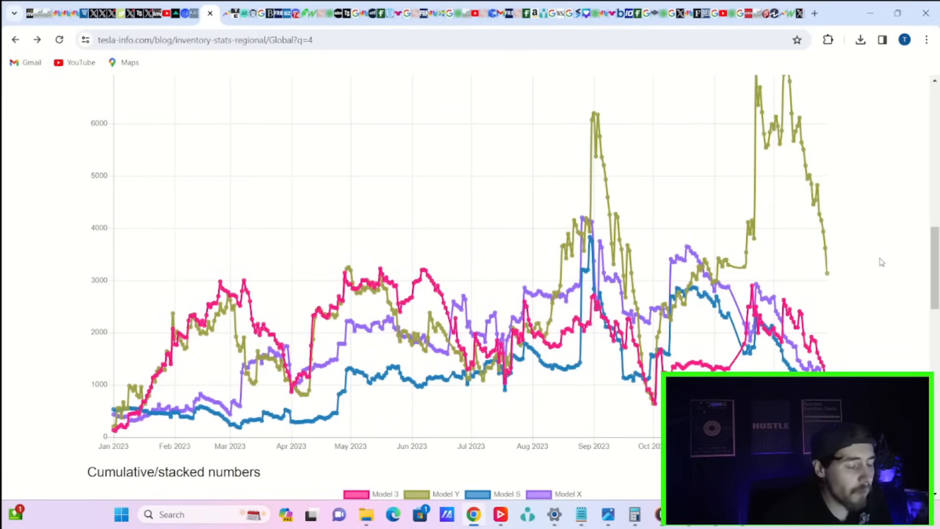
mouse_move(839, 268)
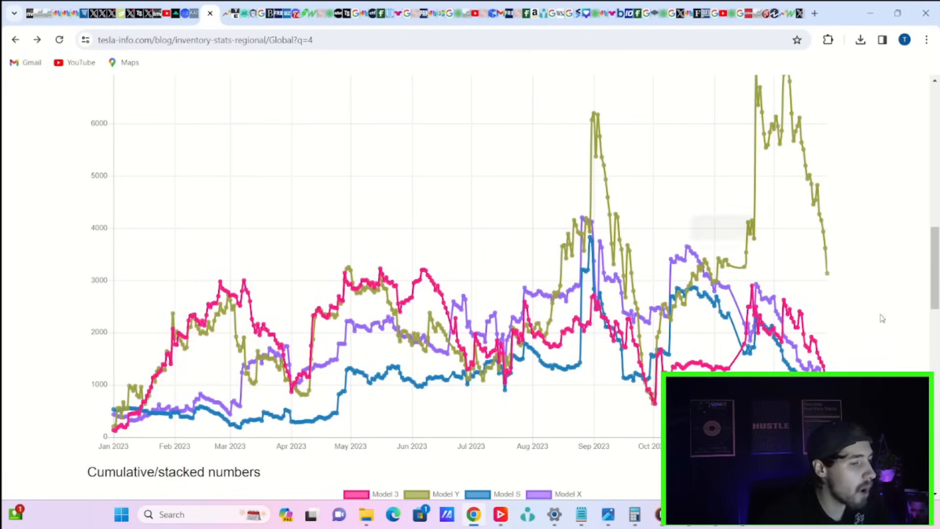
mouse_move(830, 279)
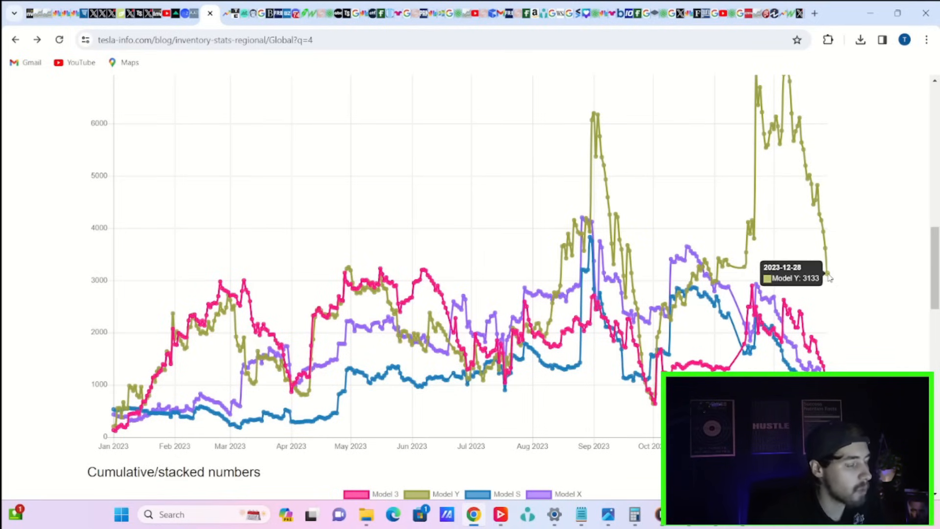
mouse_move(862, 208)
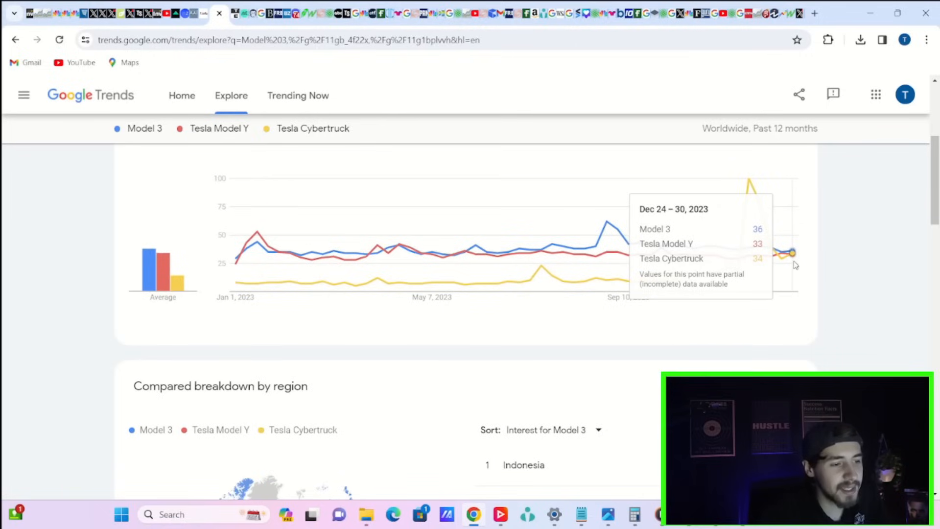
mouse_move(783, 263)
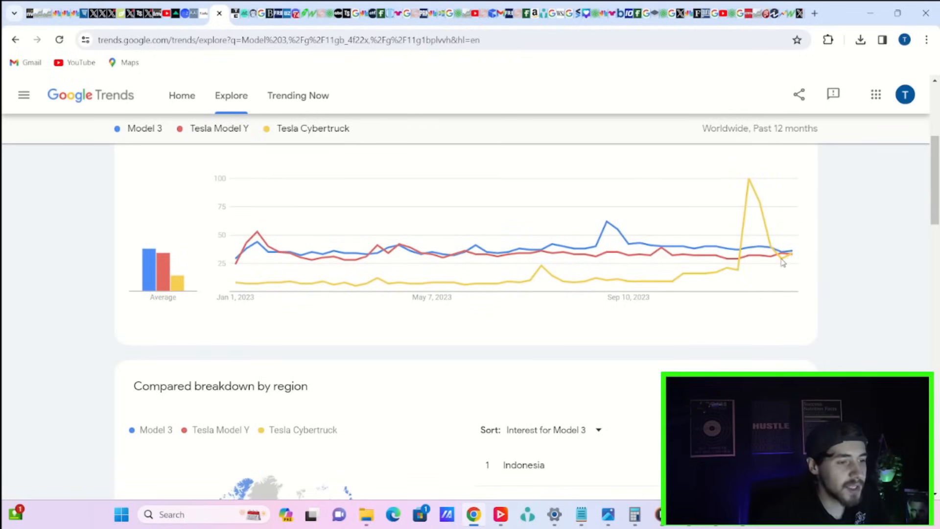
mouse_move(748, 178)
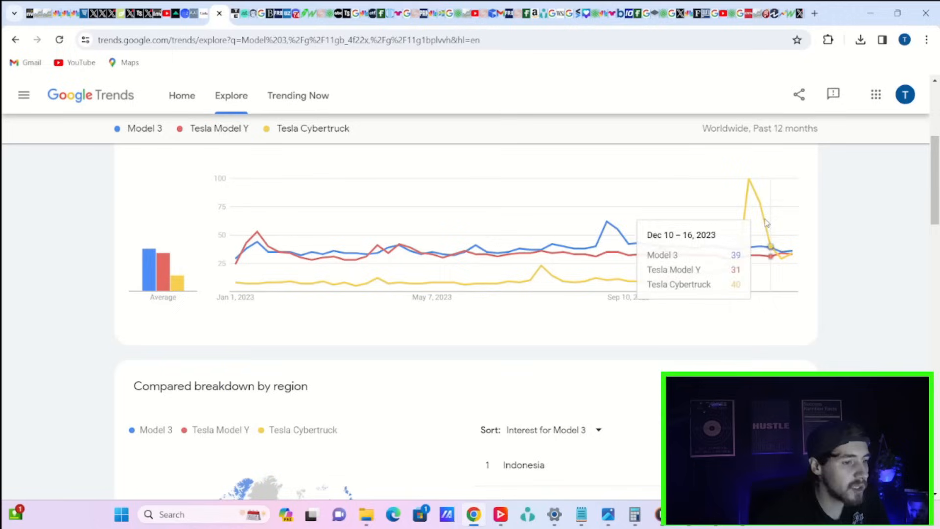
mouse_move(793, 259)
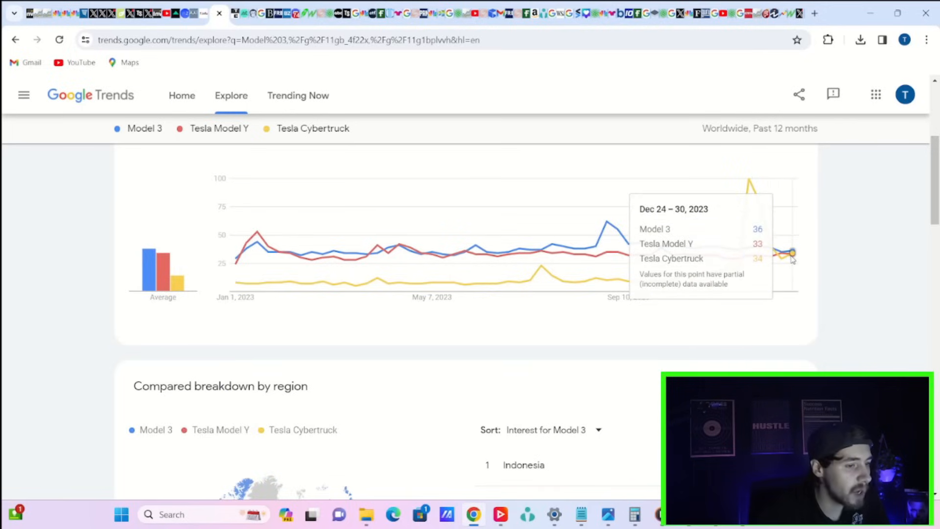
mouse_move(787, 259)
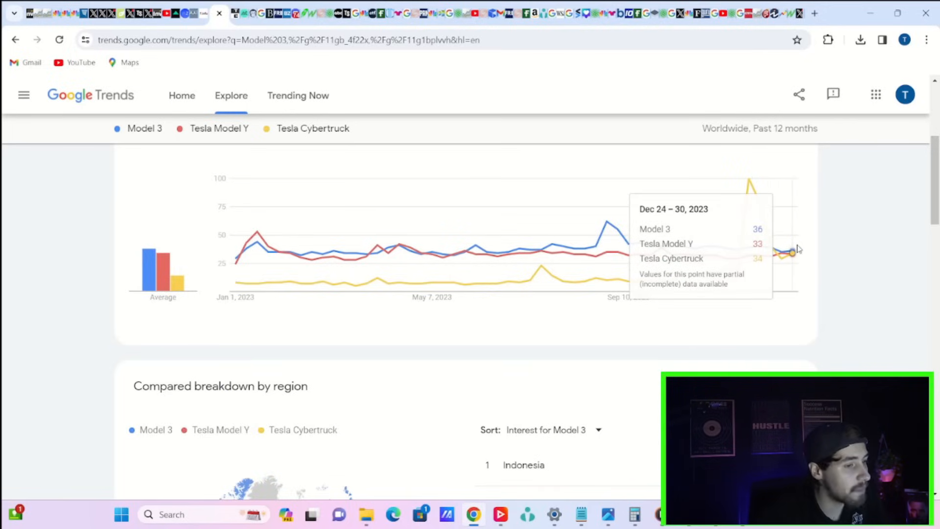
mouse_move(793, 255)
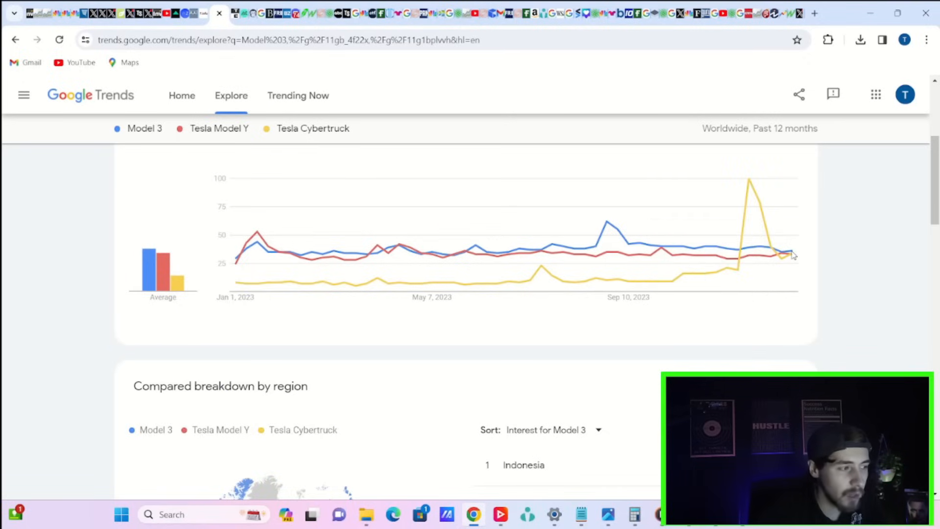
mouse_move(793, 253)
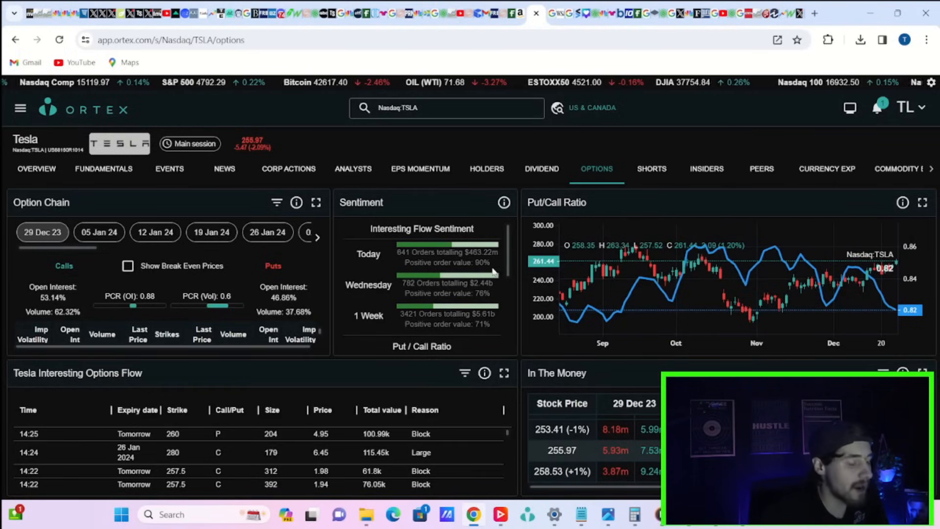
mouse_move(467, 282)
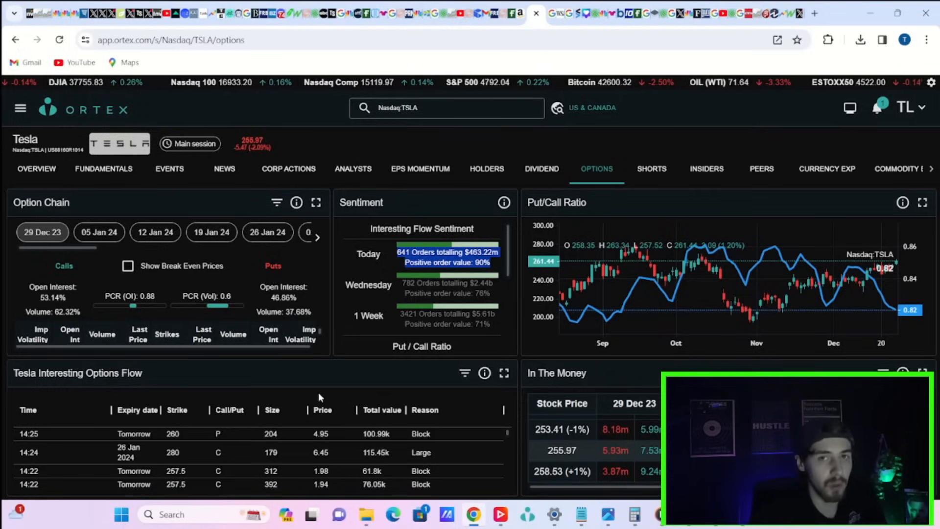
mouse_move(340, 393)
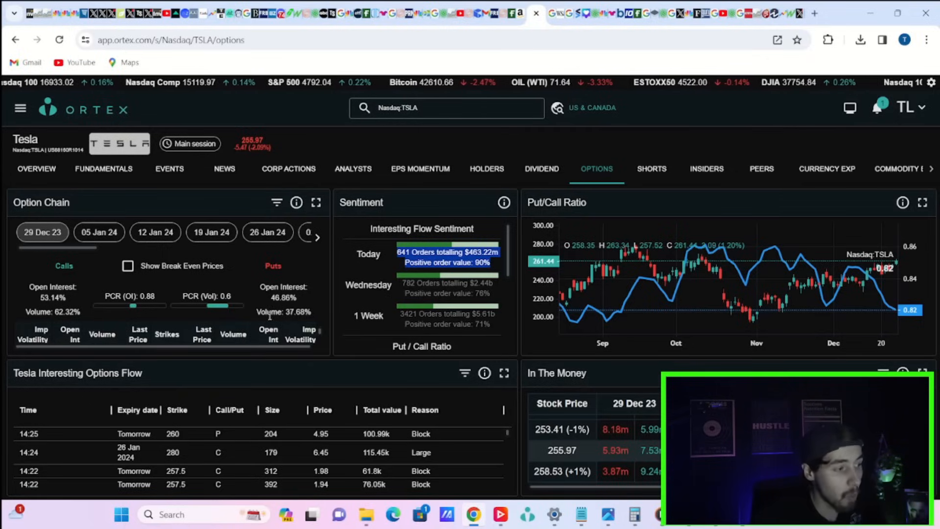
Step: Toggle the ORTEX left sidebar navigation list before returning to the TSLA daily chart
left_click(19, 108)
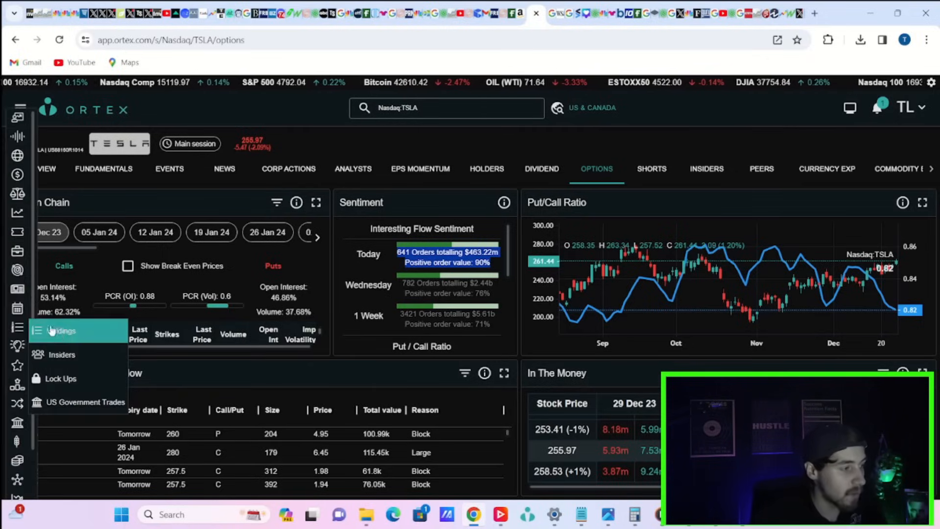
left_click(19, 108)
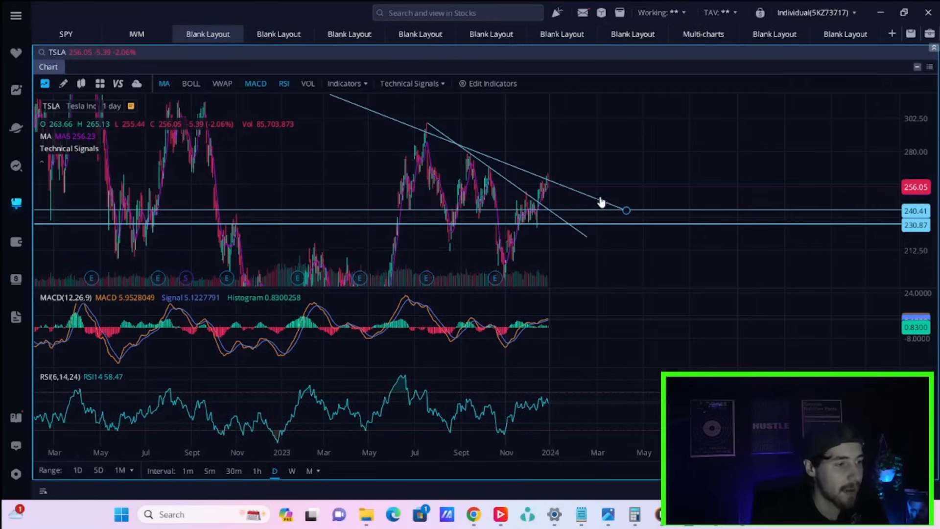
mouse_move(619, 183)
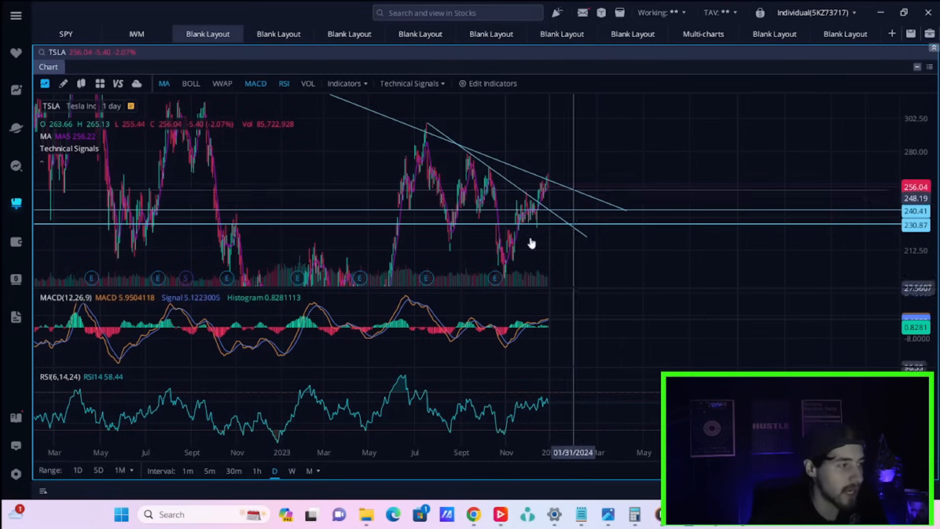
mouse_move(571, 205)
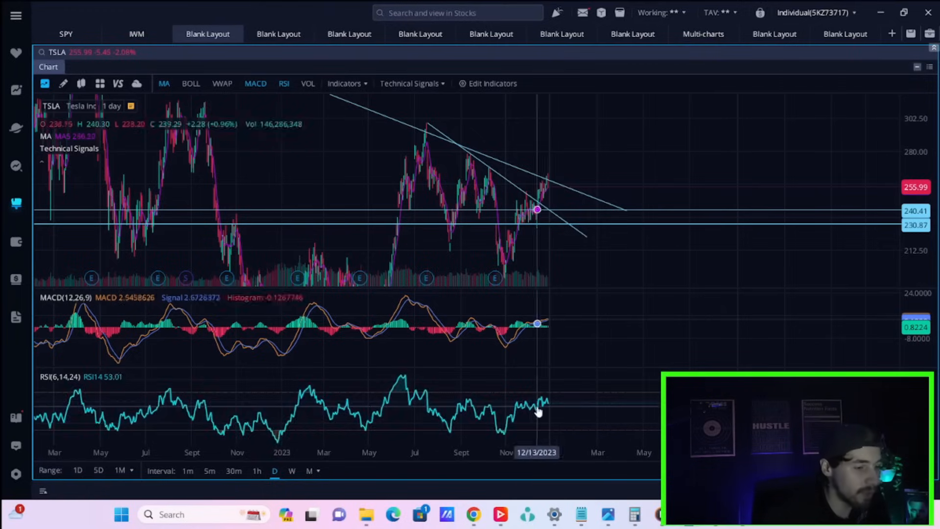
mouse_move(553, 410)
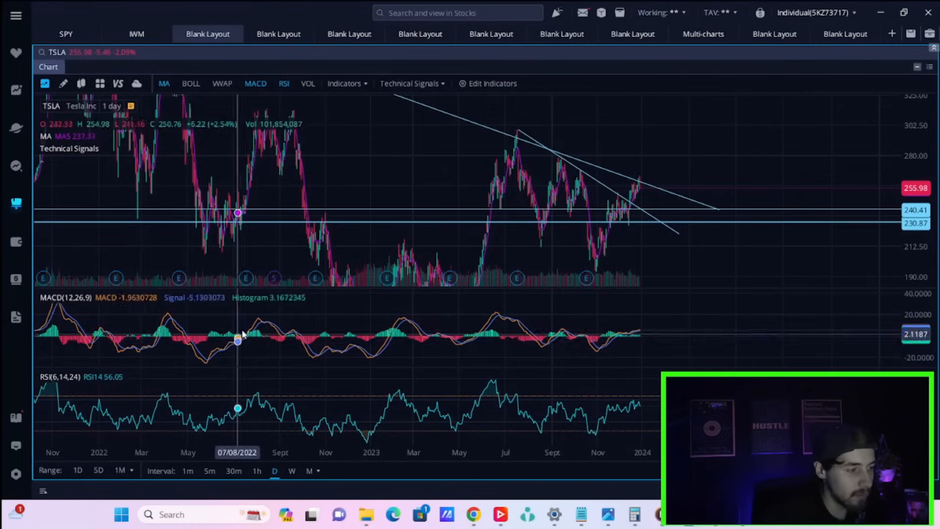
mouse_move(630, 358)
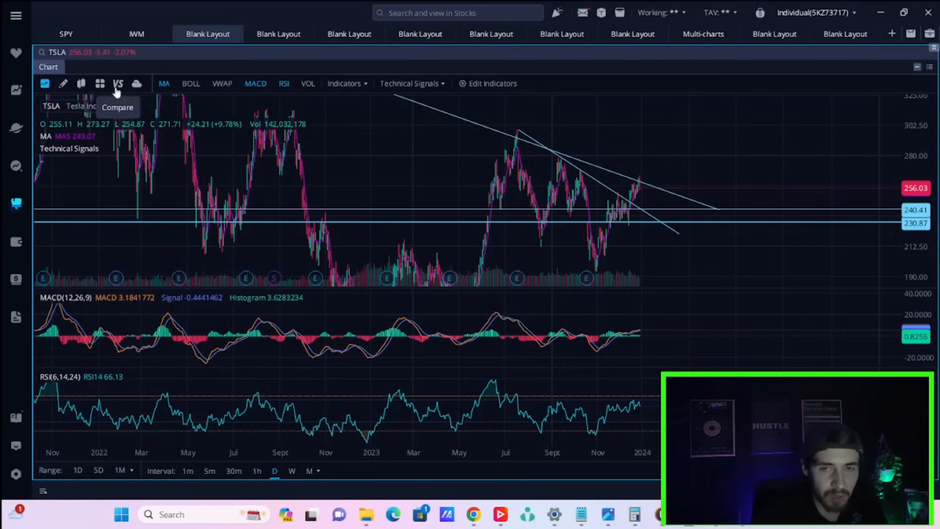
mouse_move(573, 183)
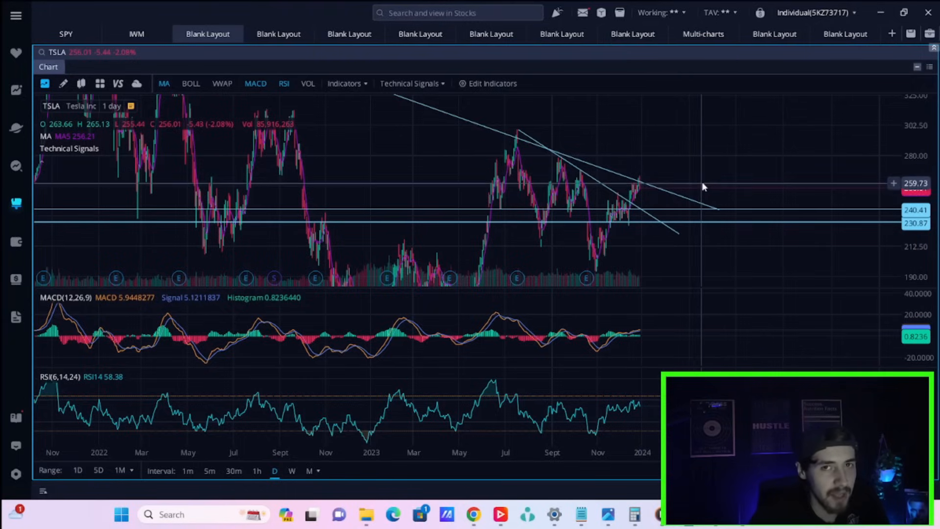
mouse_move(714, 187)
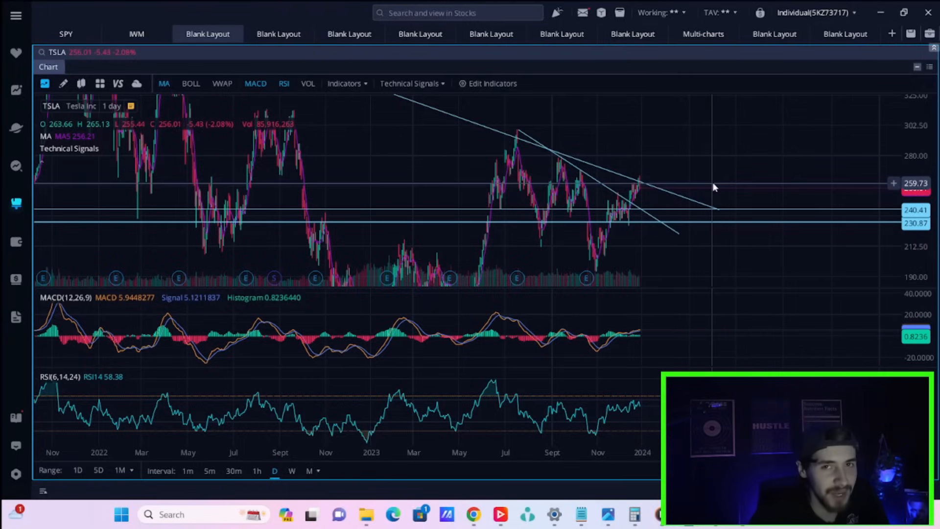